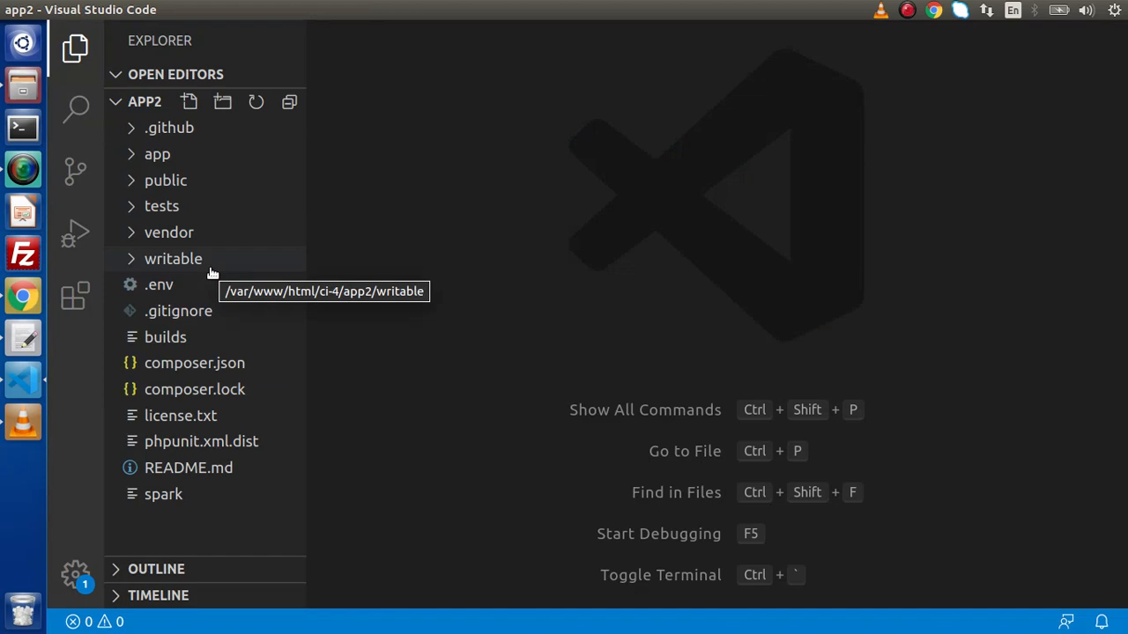
mouse_move(629, 231)
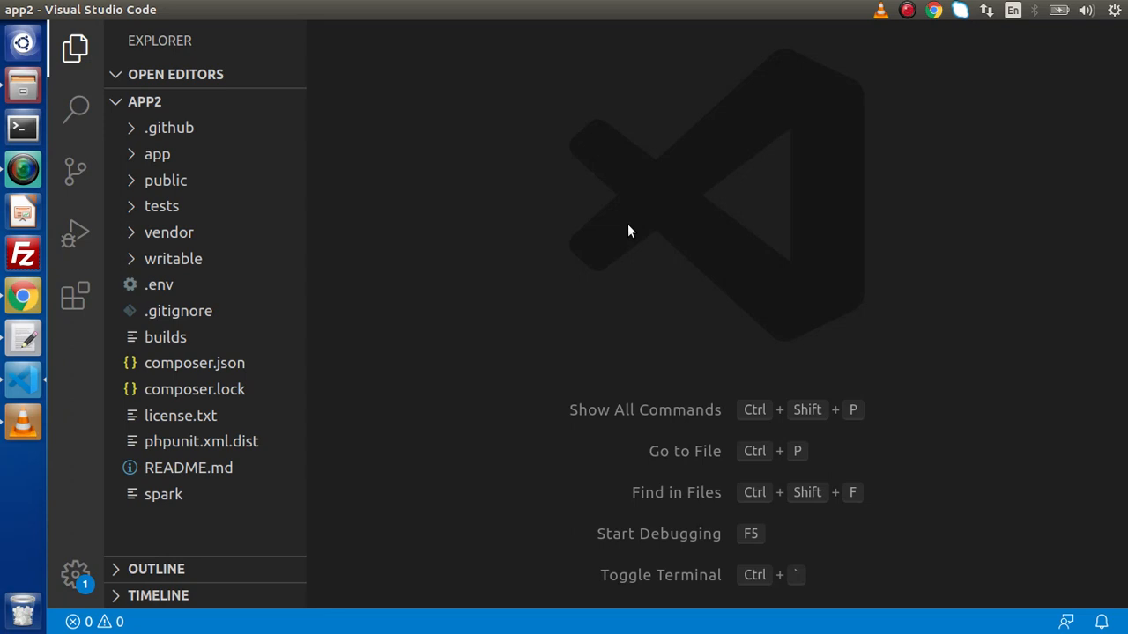
mouse_move(160, 290)
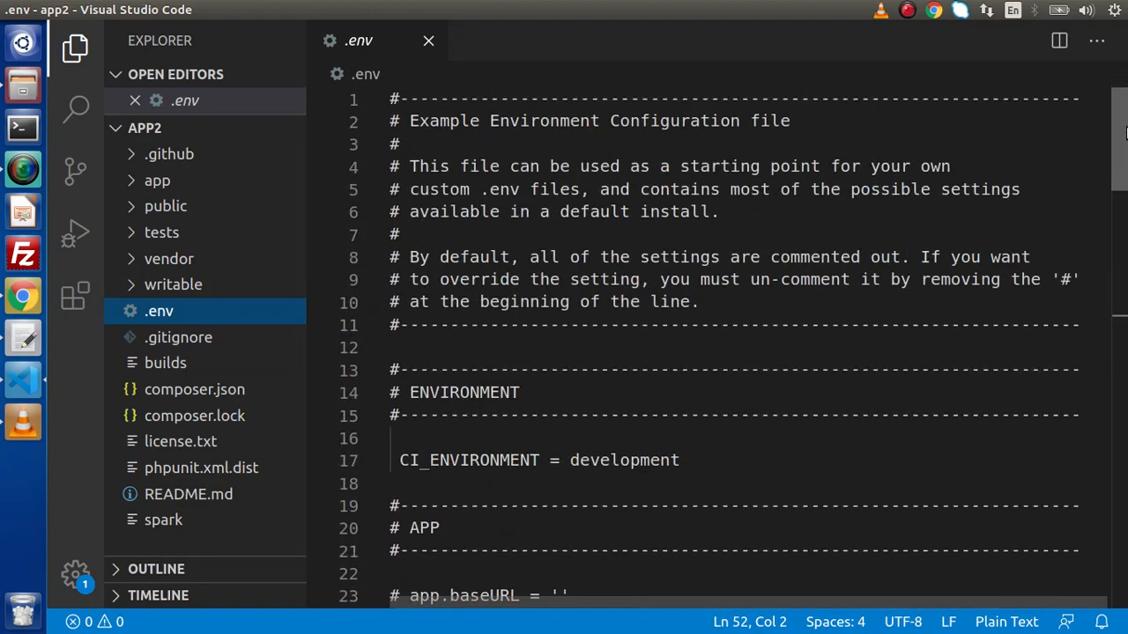
scroll("down", 3)
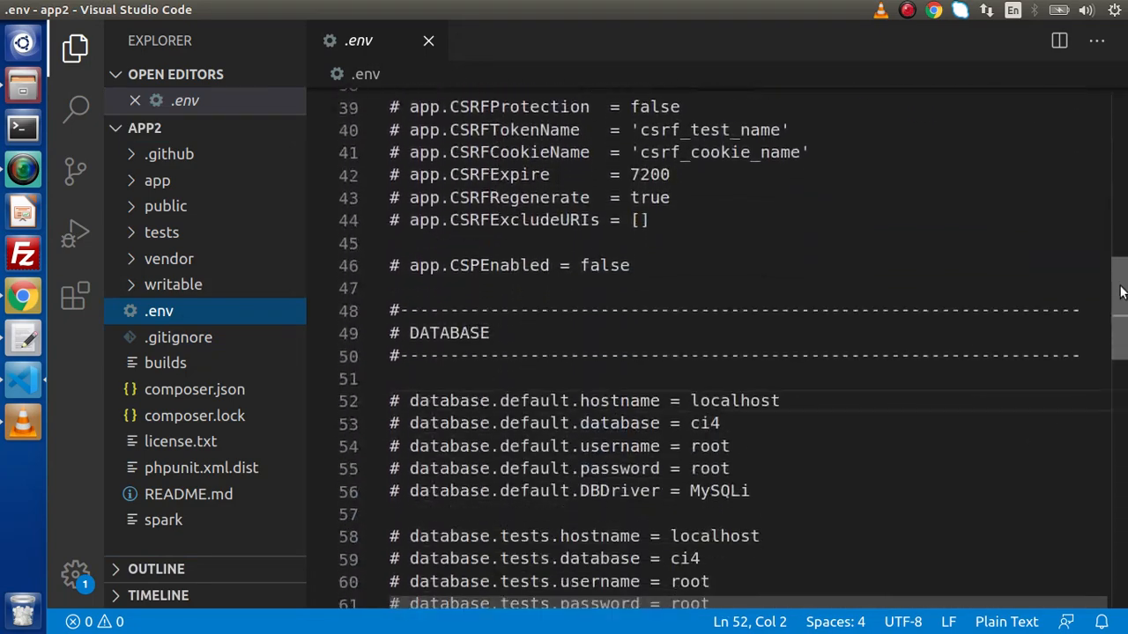
scroll("down", 3)
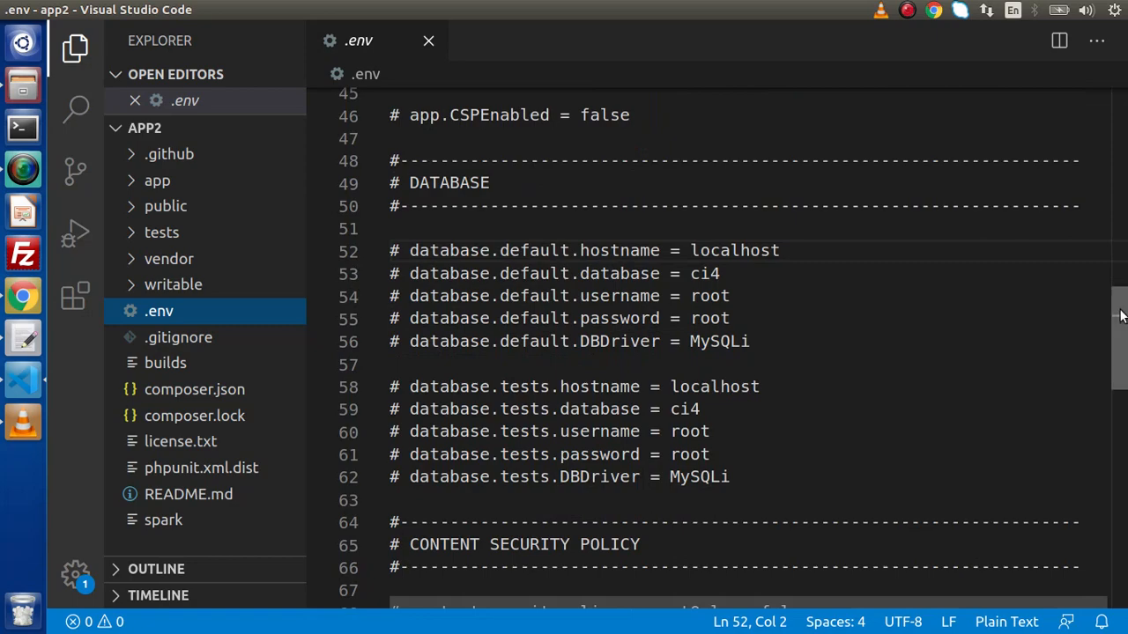
scroll("down", 3)
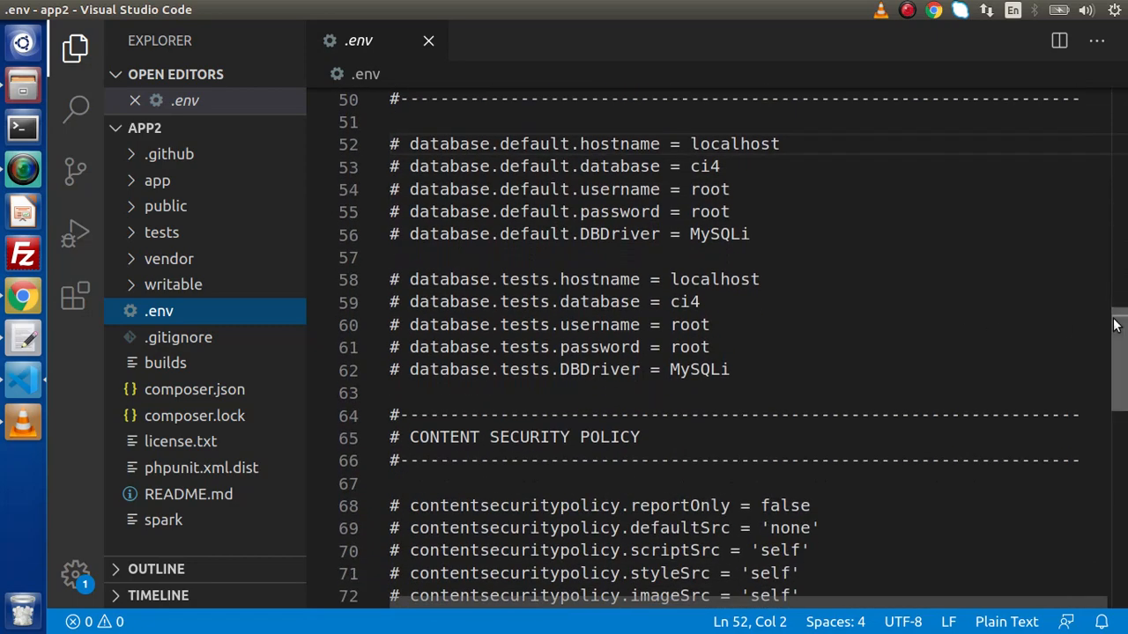
scroll("down", 3)
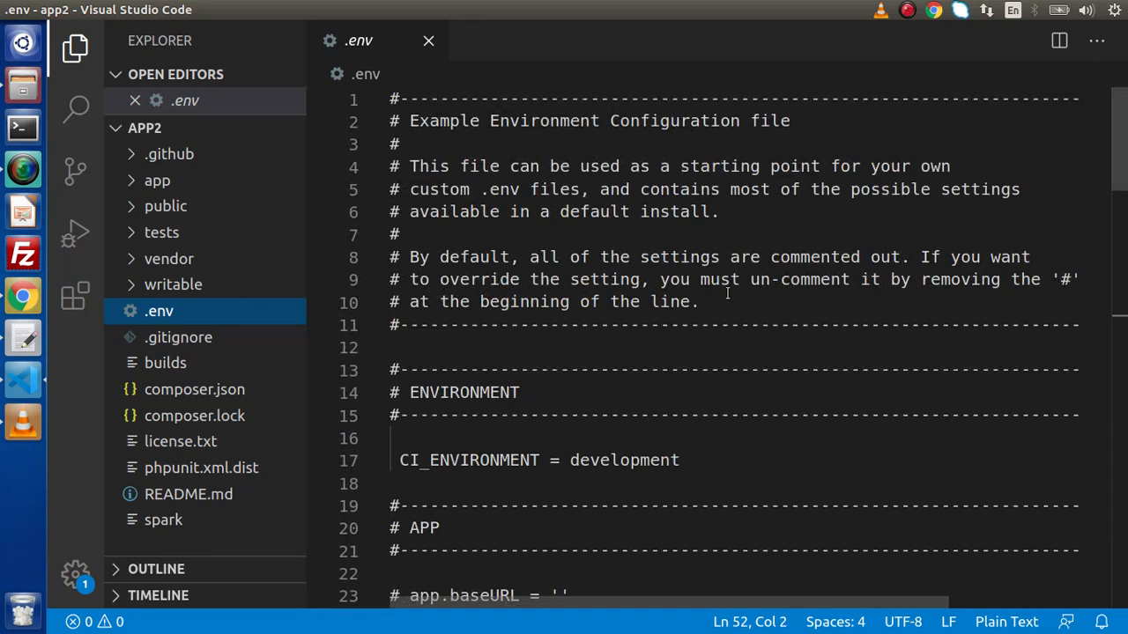
scroll("down", 3)
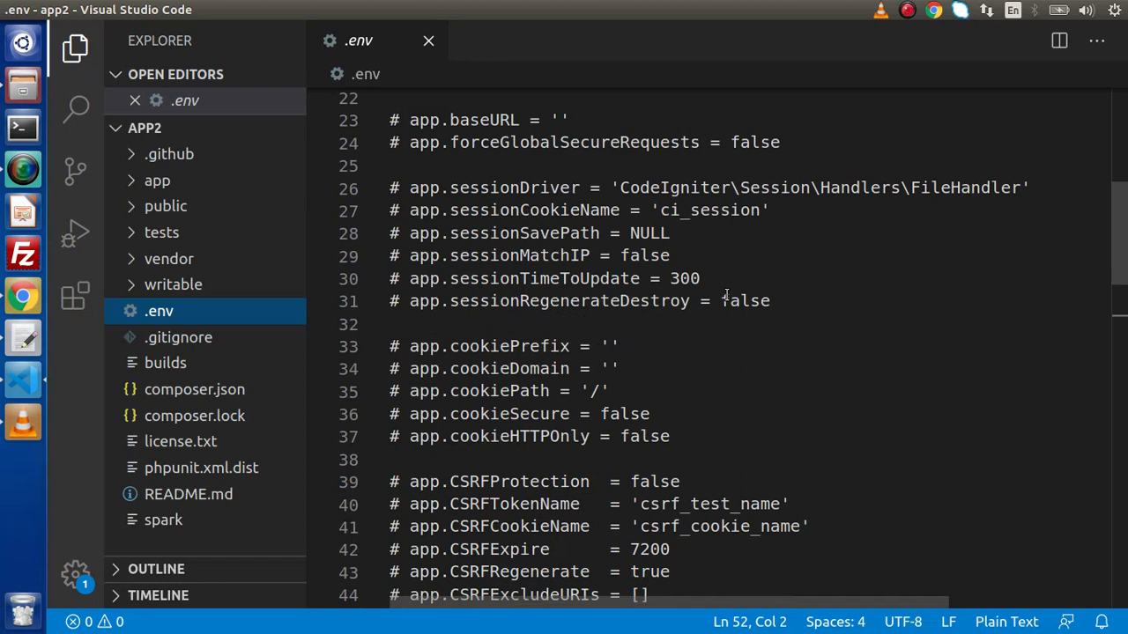
scroll("down", 3)
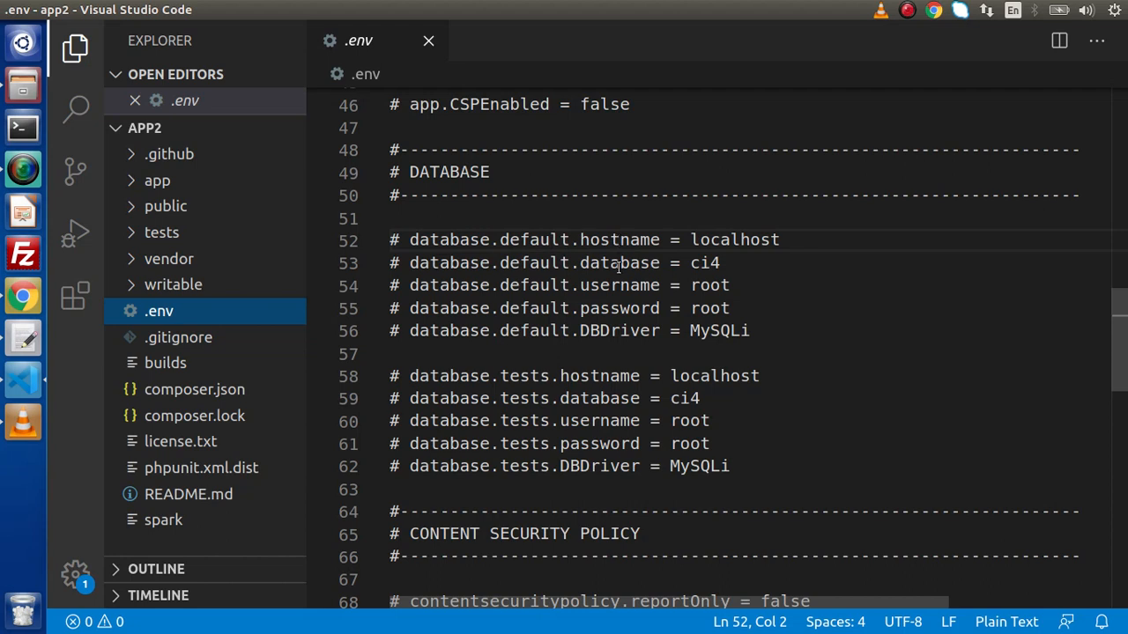
mouse_move(641, 284)
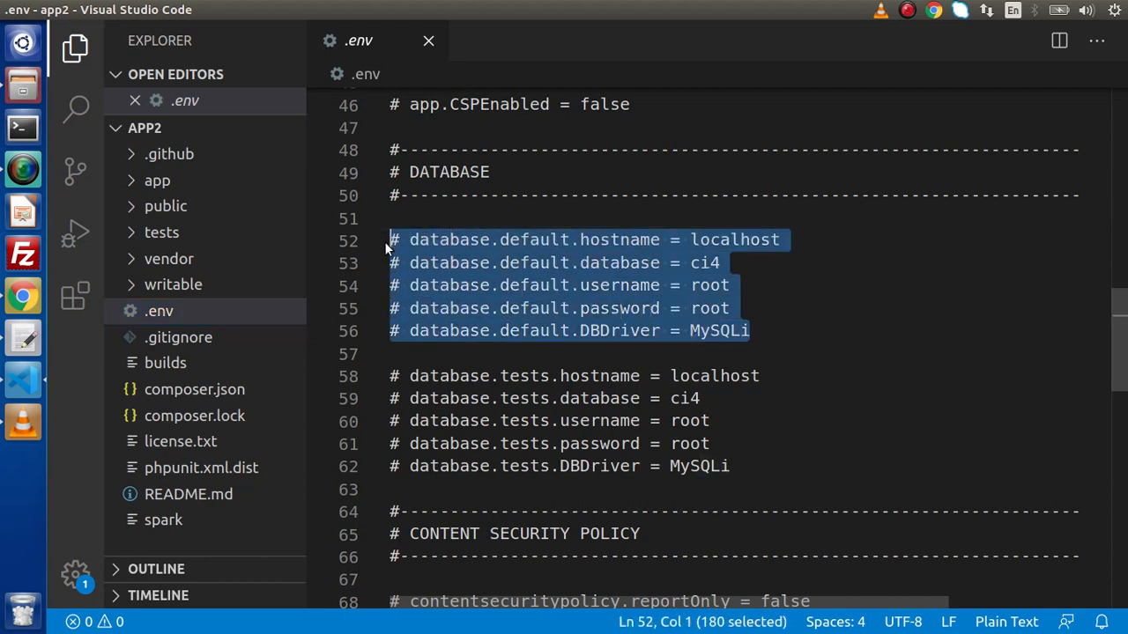
double_click(535, 240)
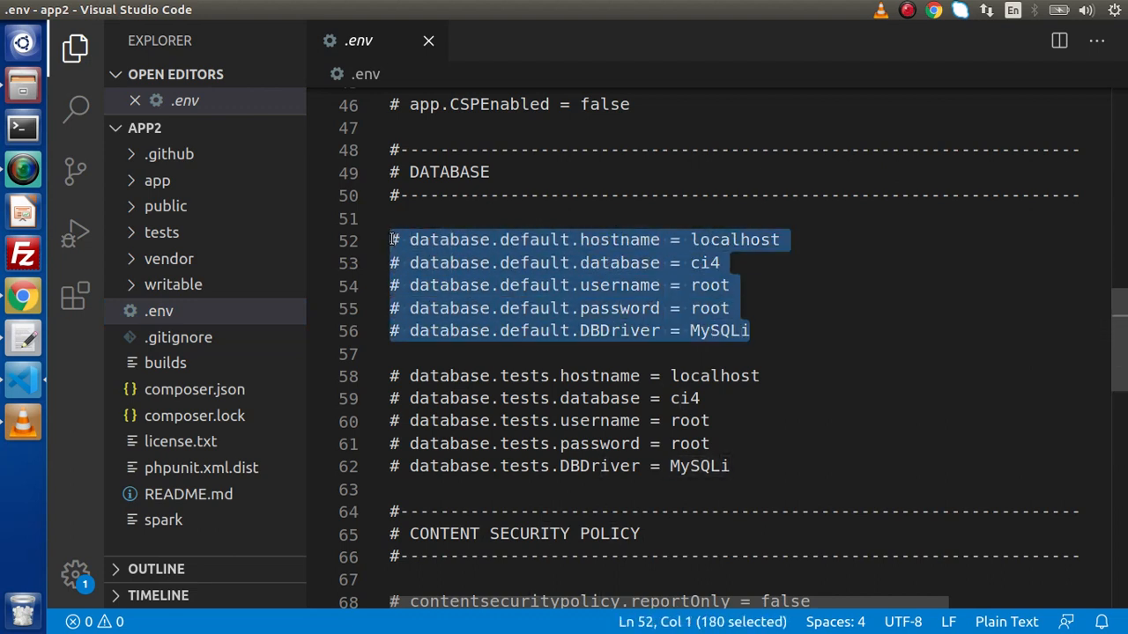
left_click_drag(388, 375, 705, 444)
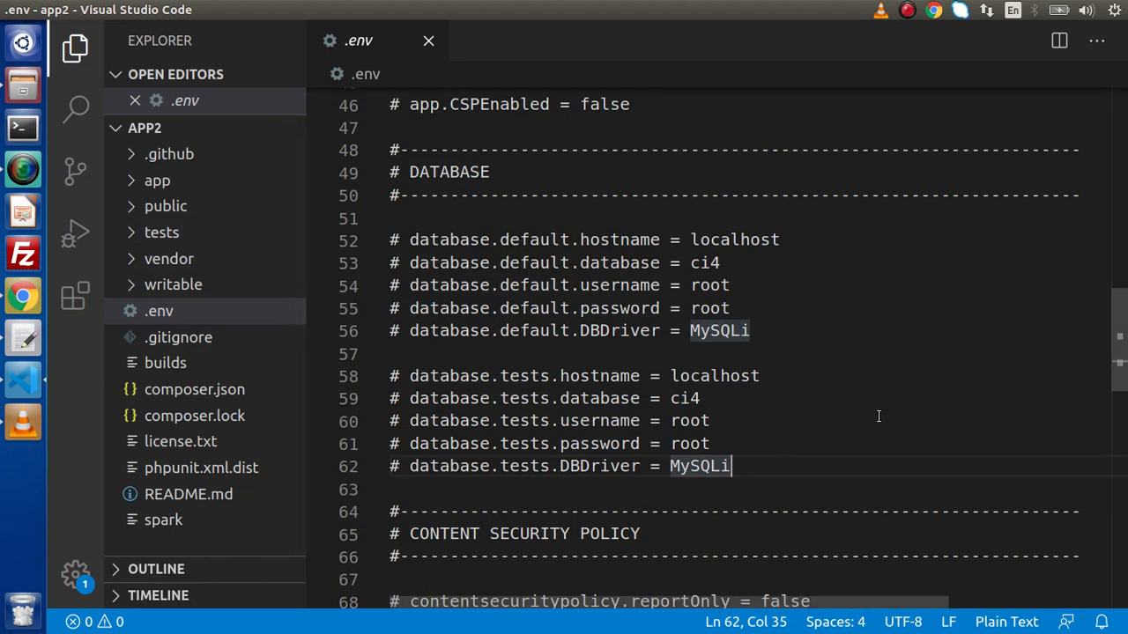
mouse_move(556, 263)
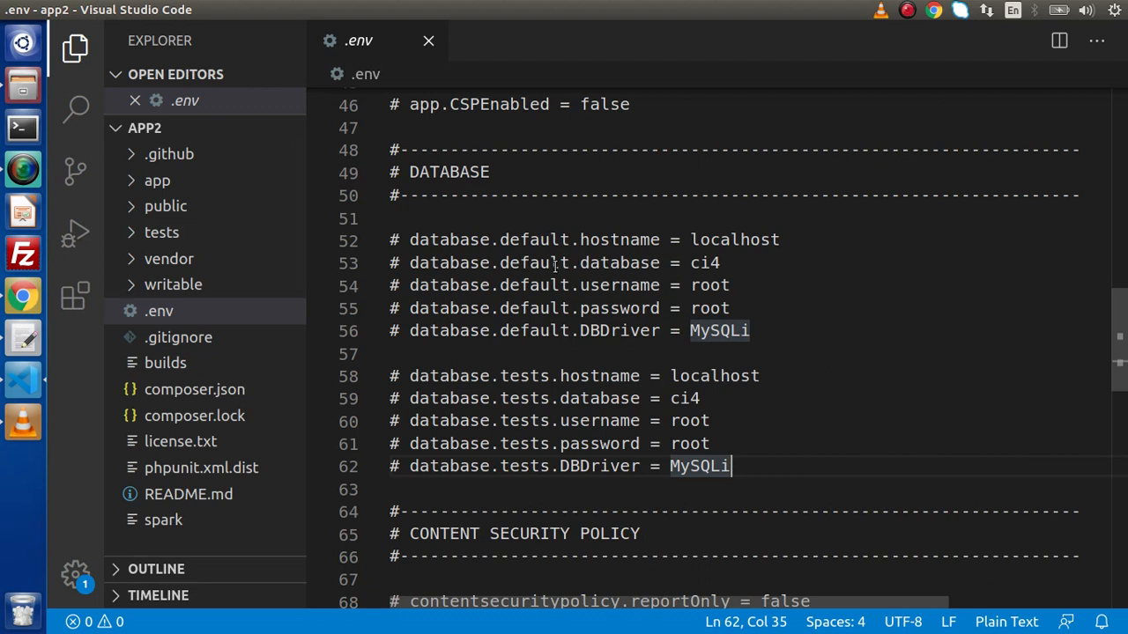
mouse_move(577, 284)
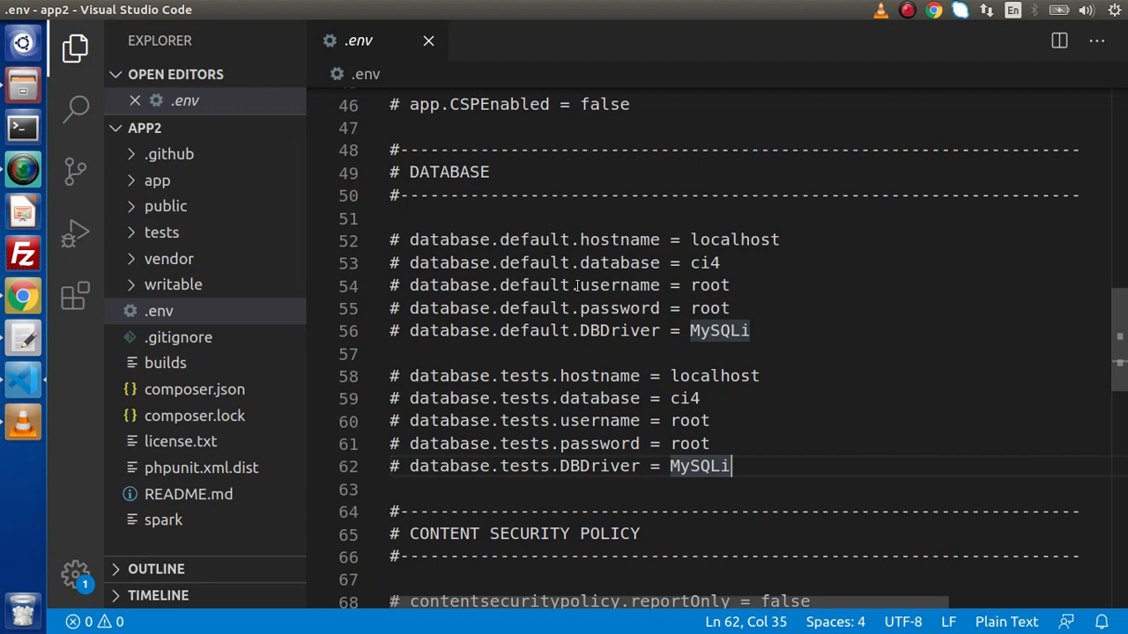
mouse_move(604, 263)
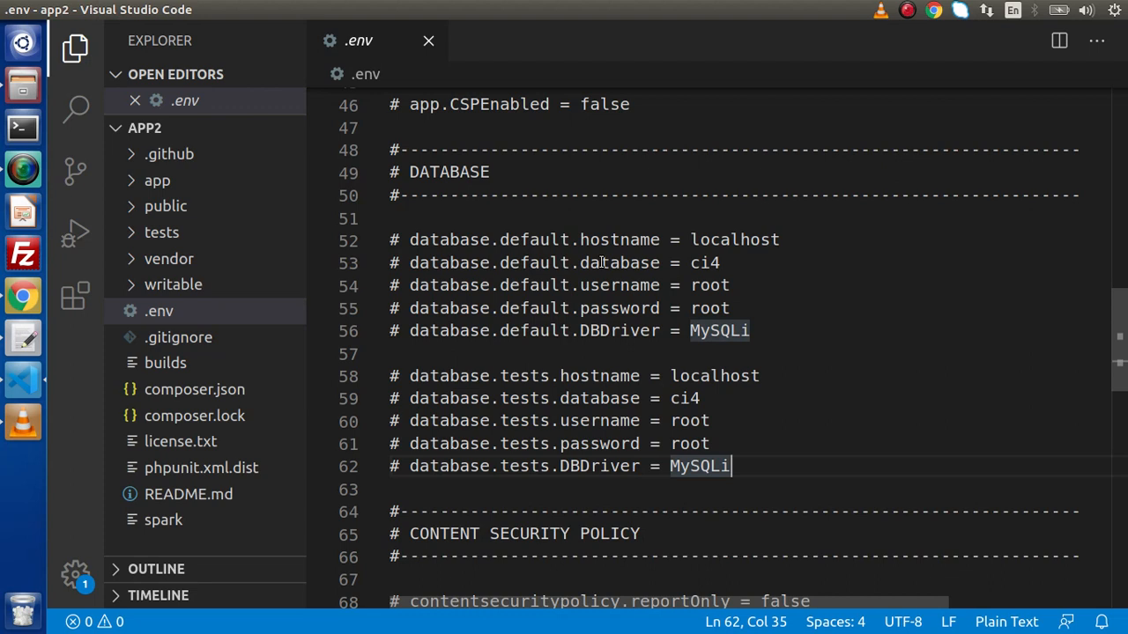
- Open app/Config/Database.php and review its $default MySQLi and $tests SQLite3 connection arrays
left_click(157, 180)
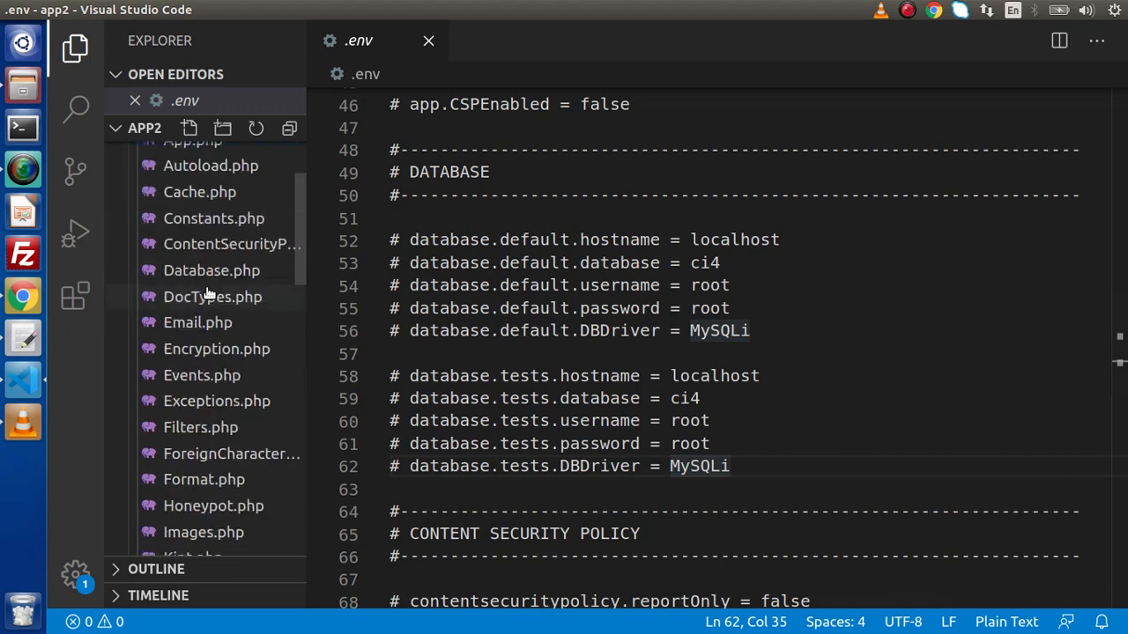
left_click(210, 270)
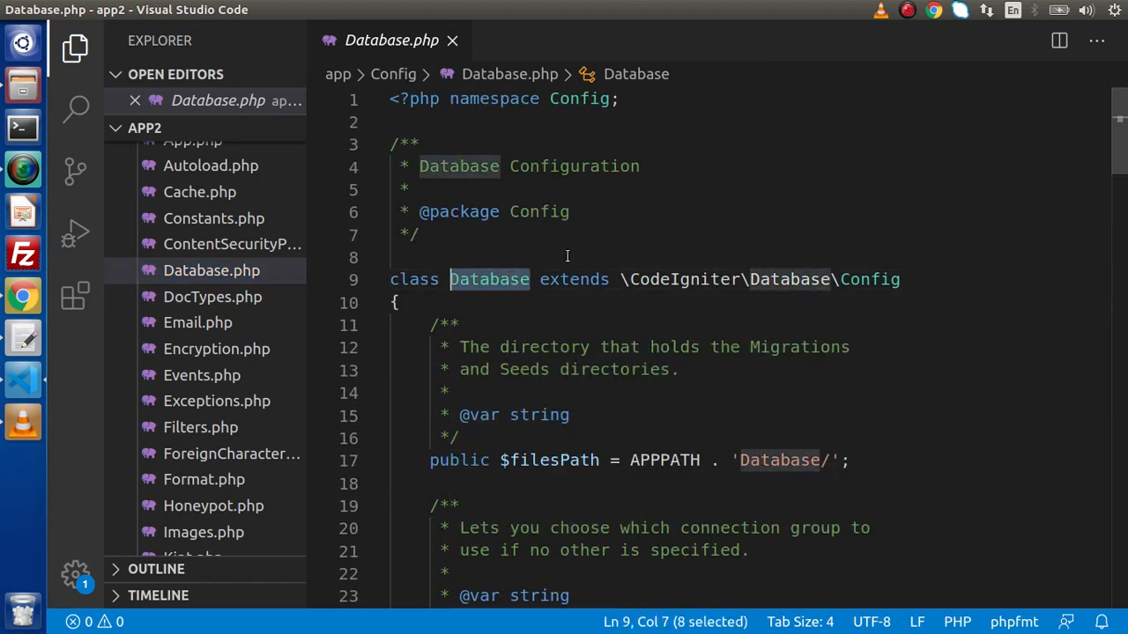
scroll("down", 3)
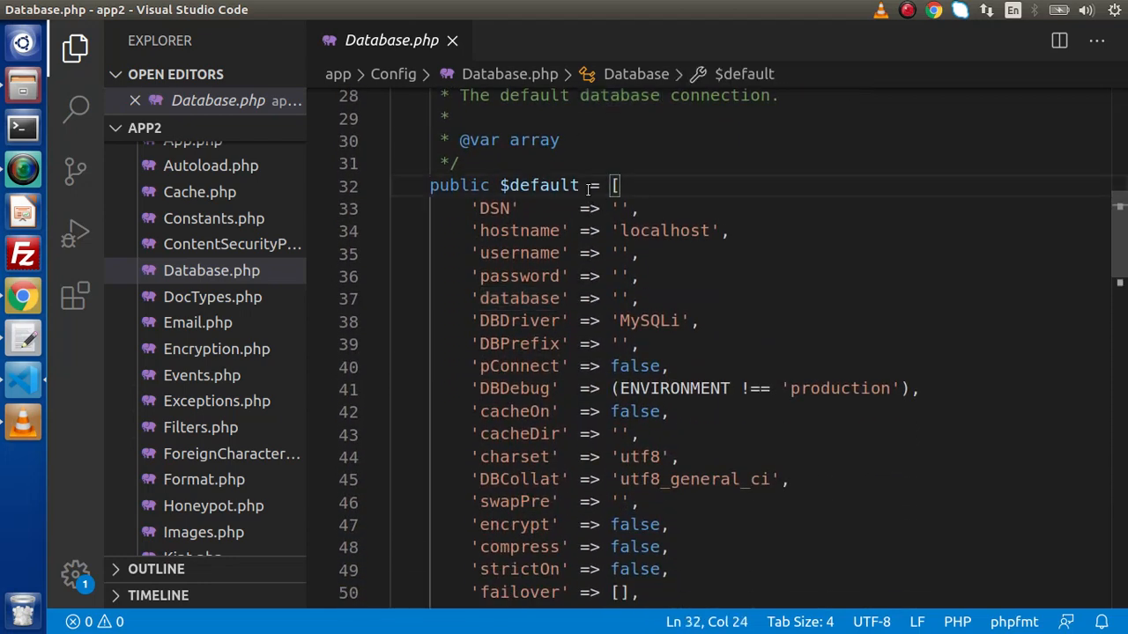
scroll("down", 3)
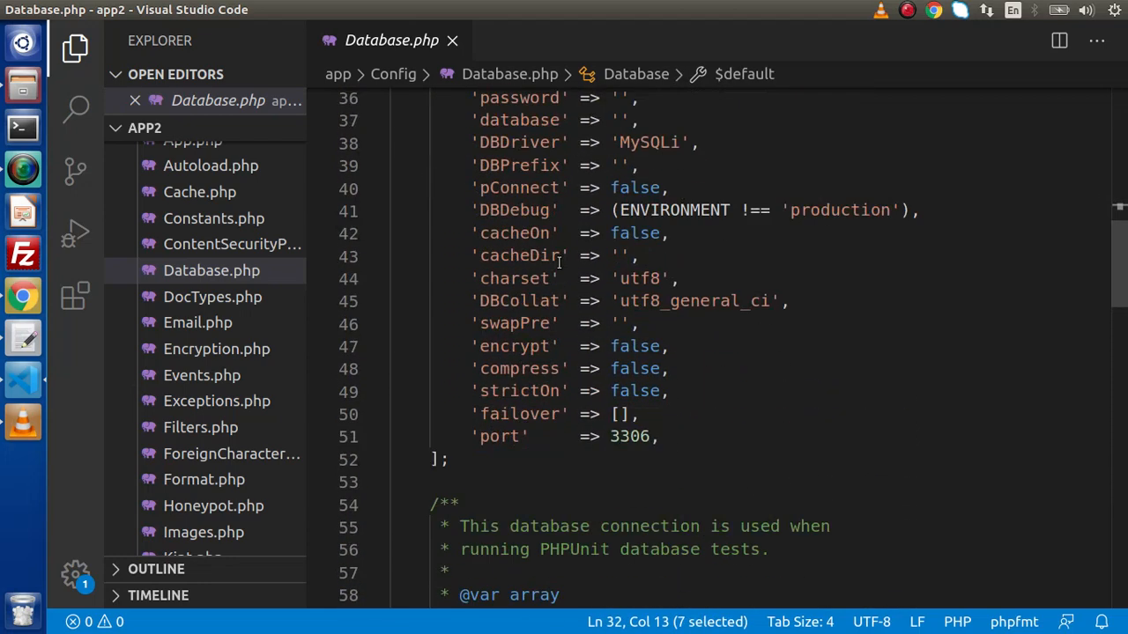
scroll("down", 3)
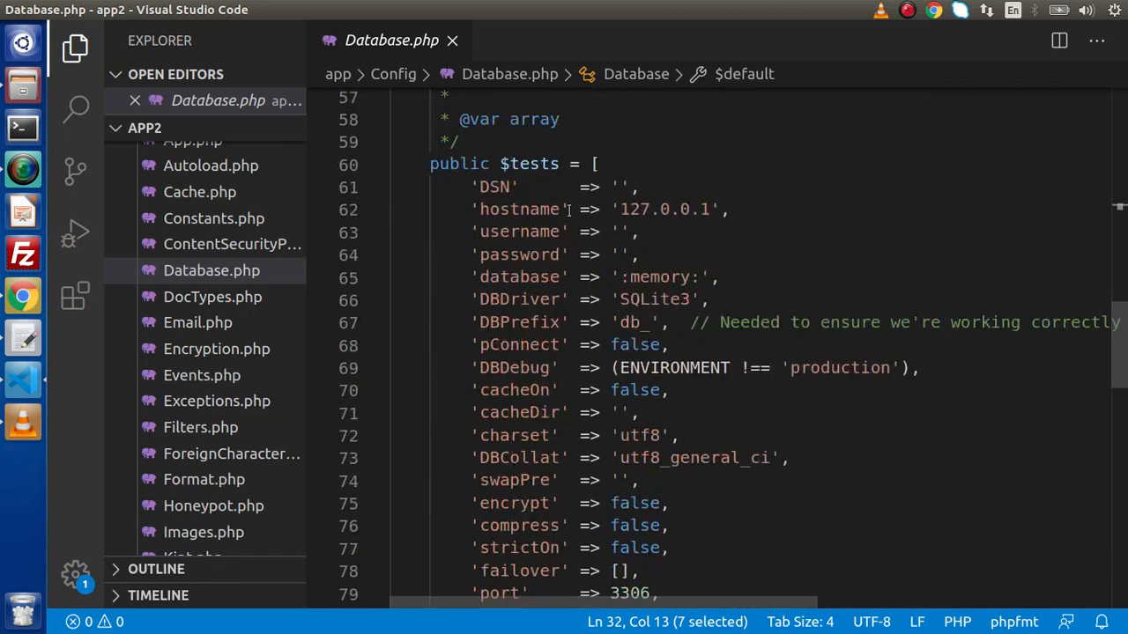
double_click(529, 163)
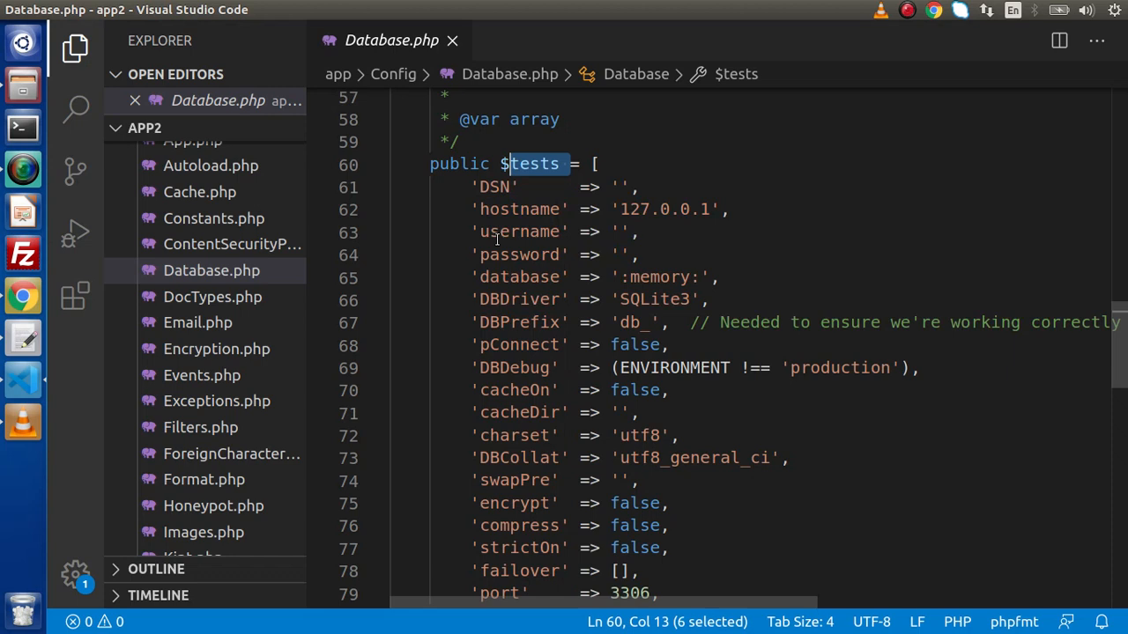
mouse_move(513, 260)
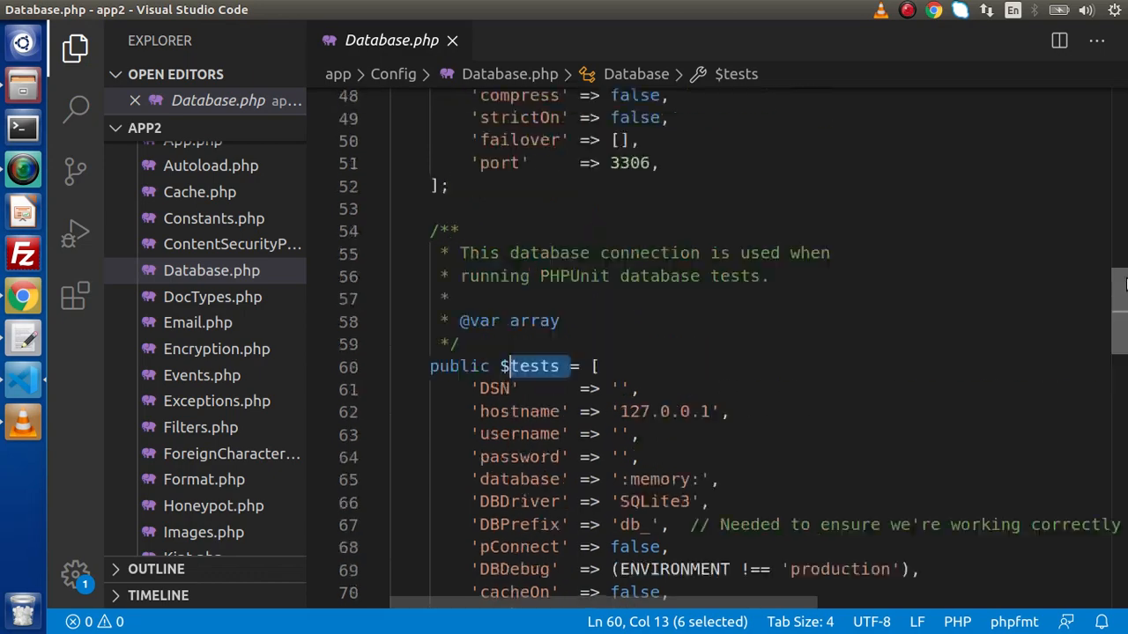
scroll("up", 3)
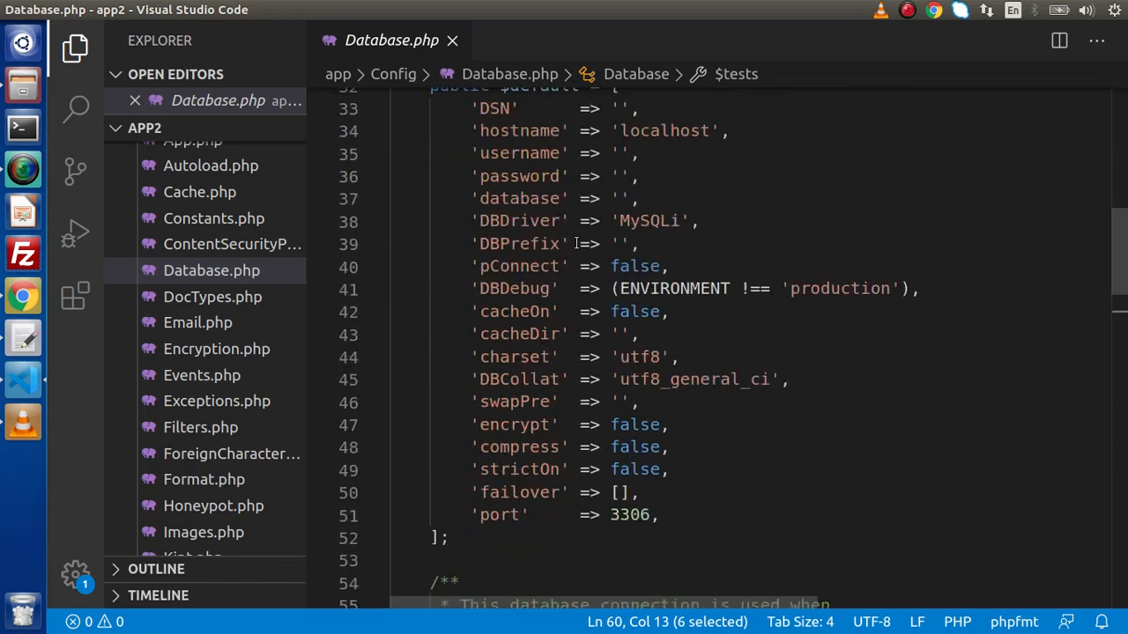
scroll("down", 3)
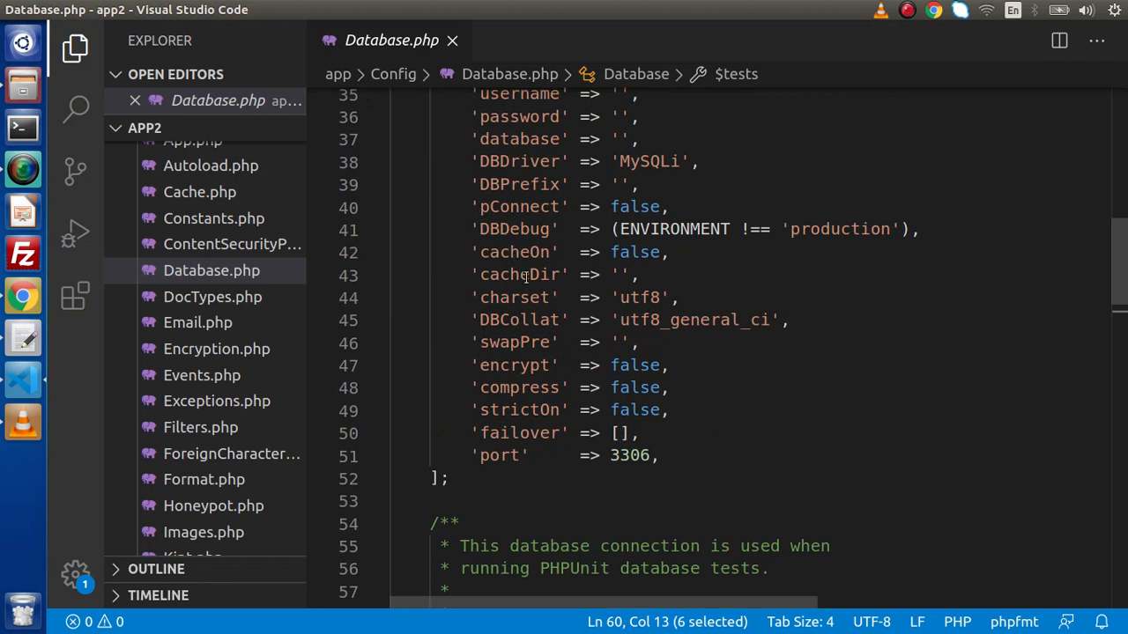
mouse_move(528, 284)
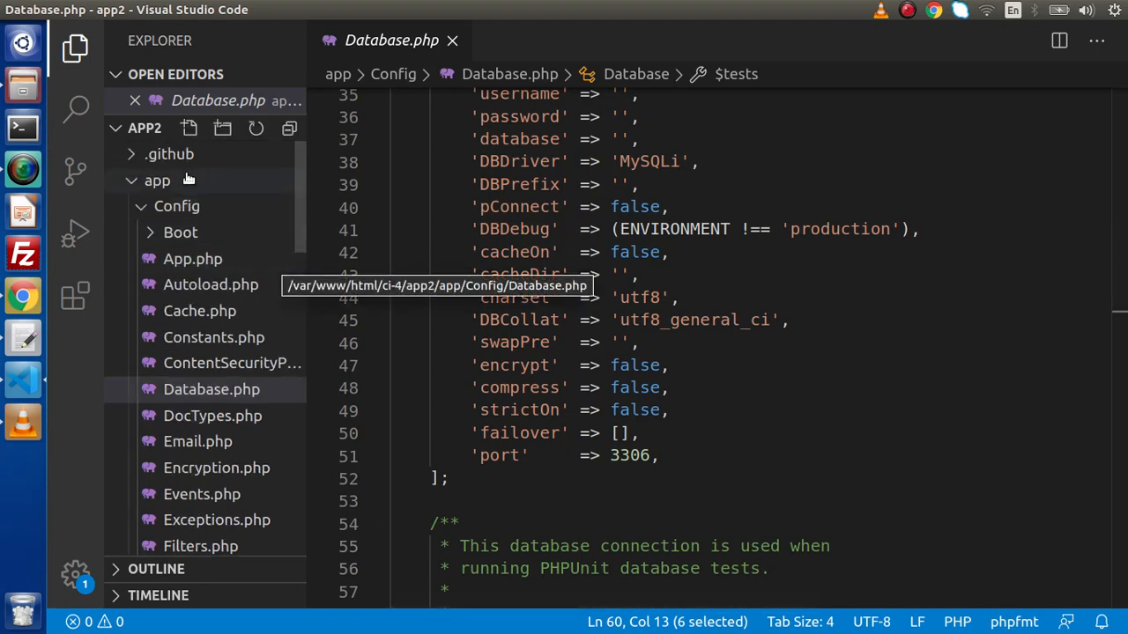
- Collapse the app folder and open .env at its commented-out DATABASE section
left_click(156, 181)
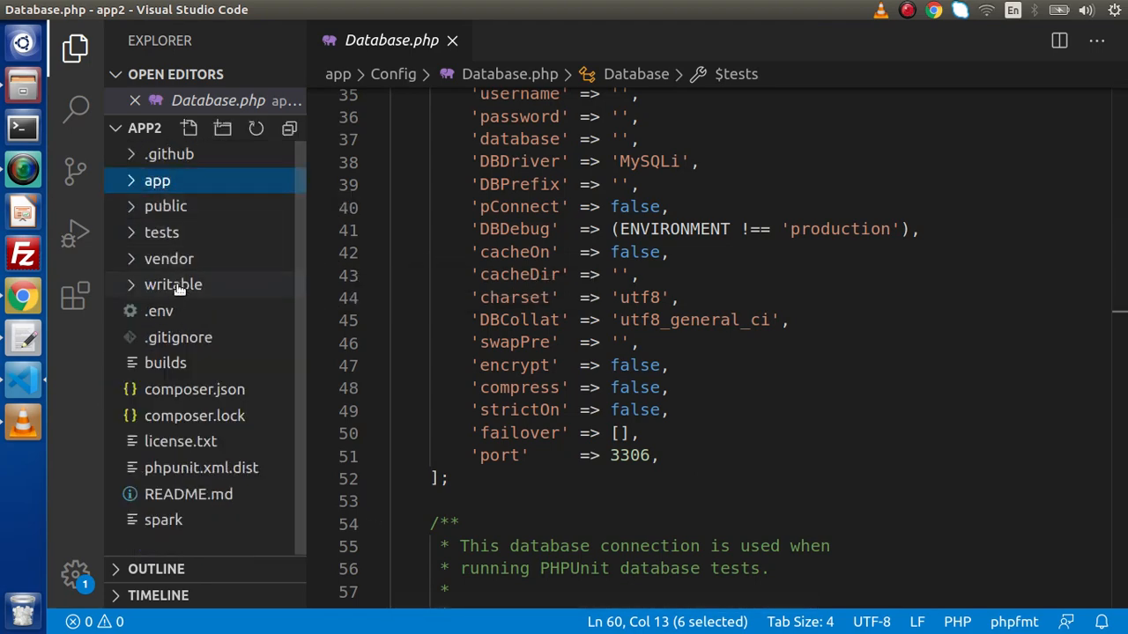
left_click(159, 310)
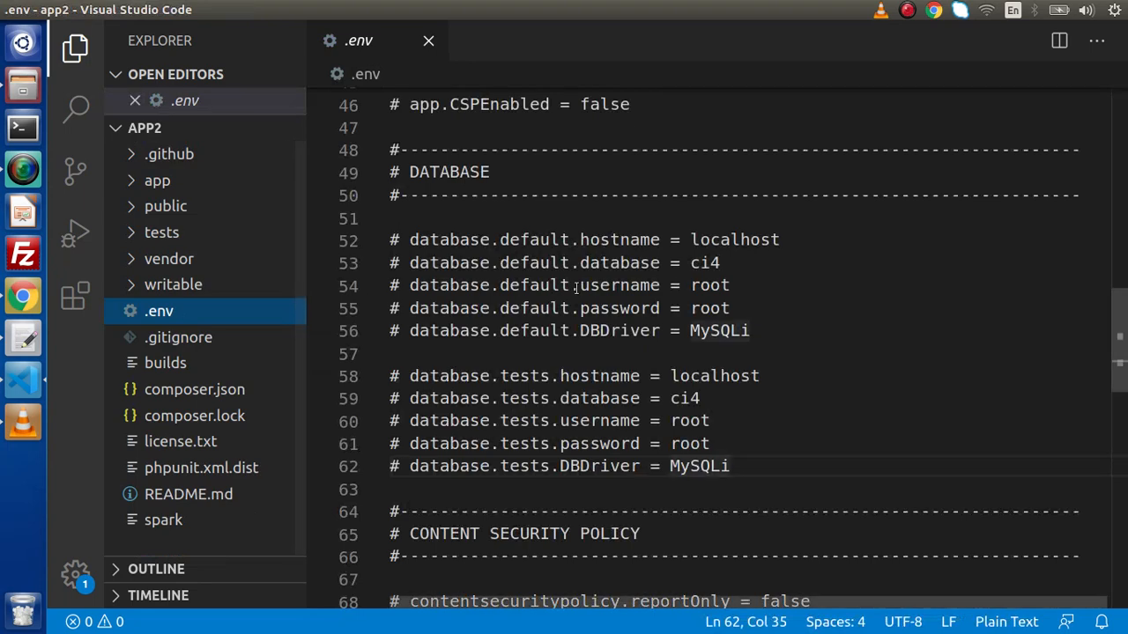
scroll("down", 3)
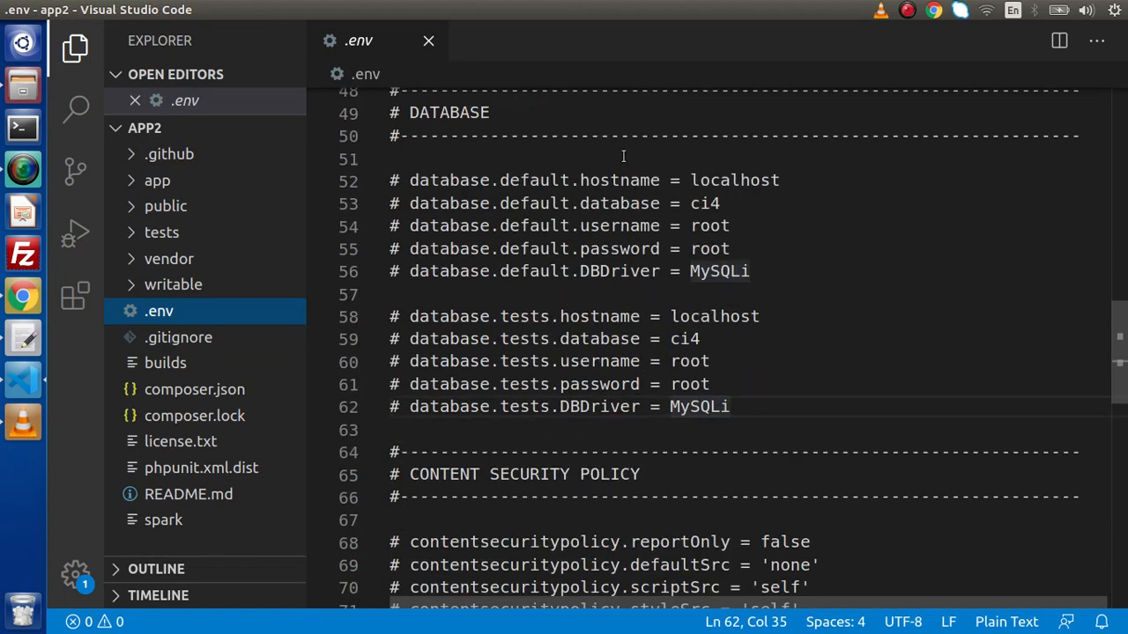
mouse_move(356, 41)
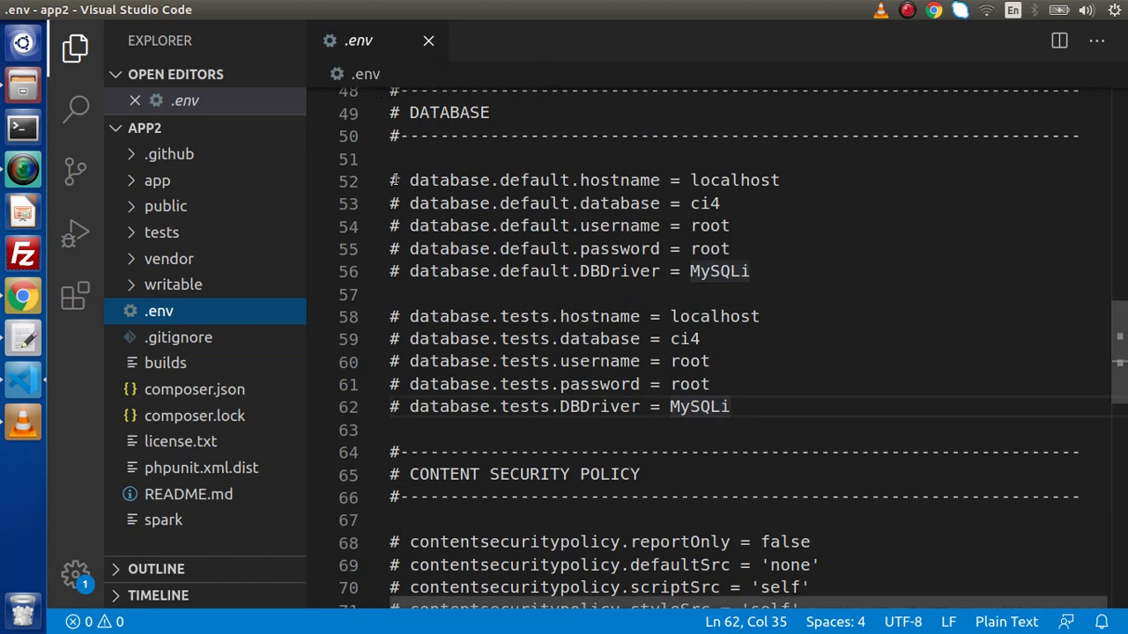
mouse_move(579, 203)
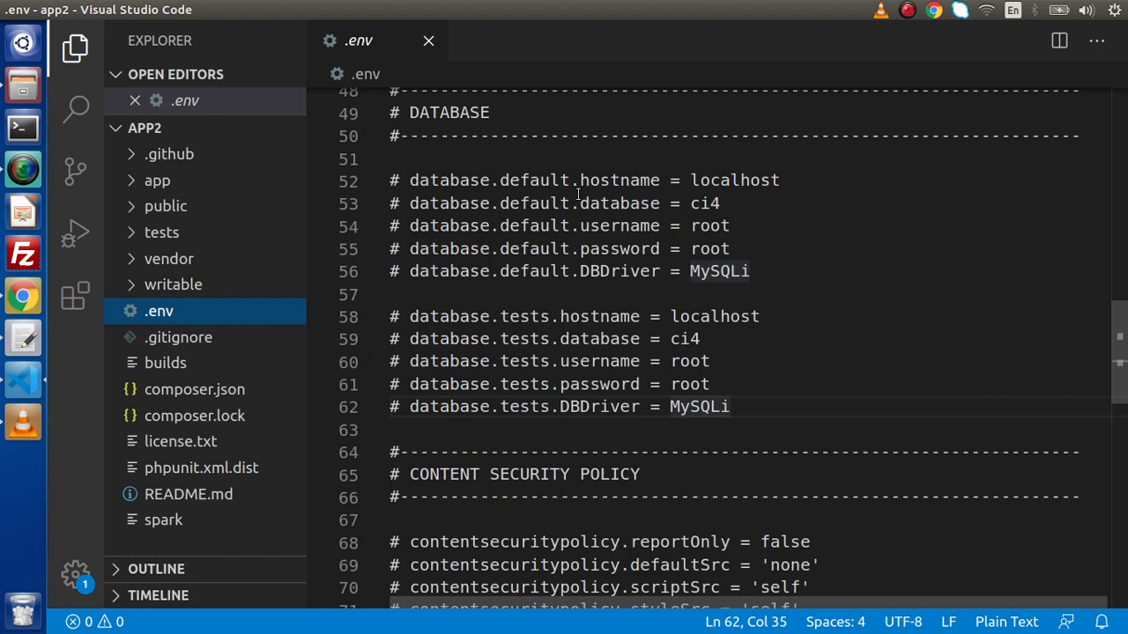
mouse_move(614, 248)
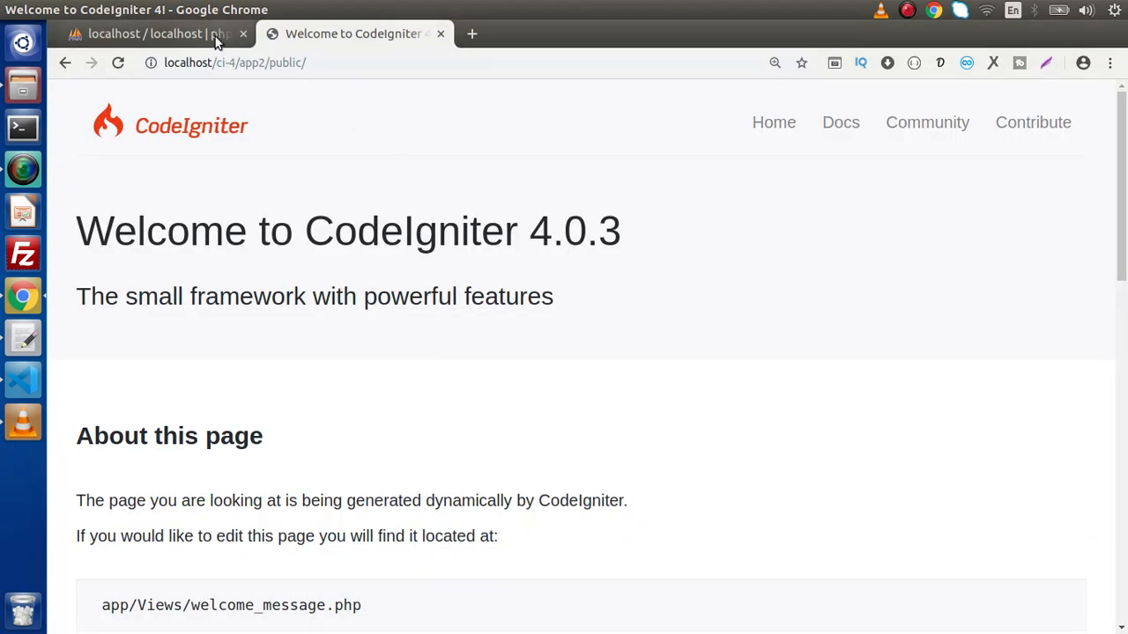
- In phpMyAdmin's Databases tab, create a database named learn_ci4_tutorials
left_click(154, 32)
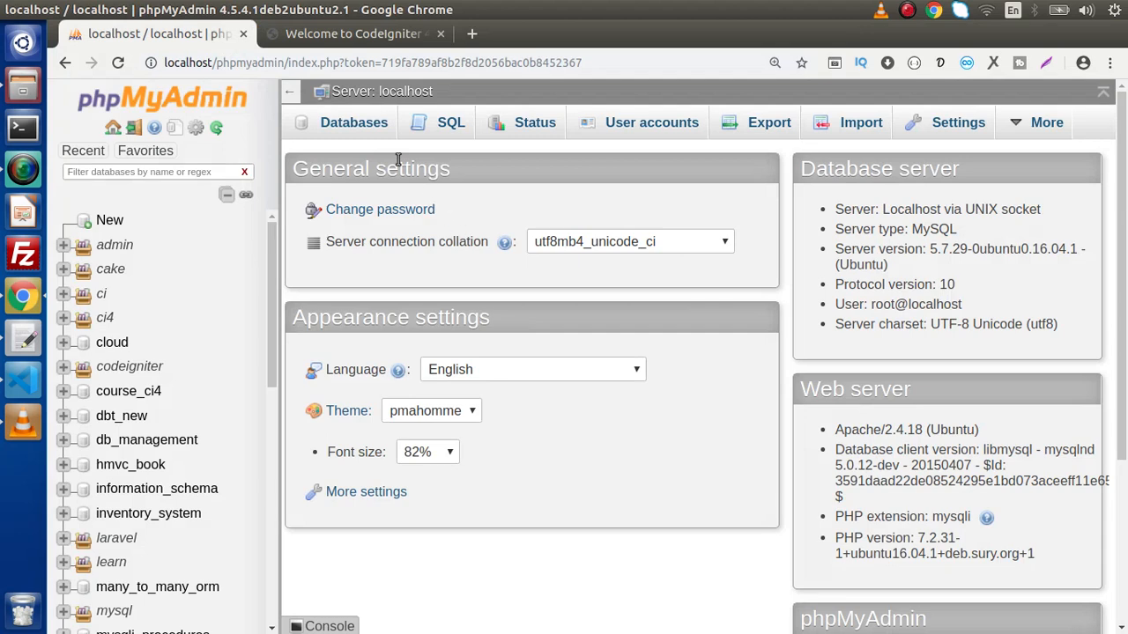
left_click(354, 122)
type("l")
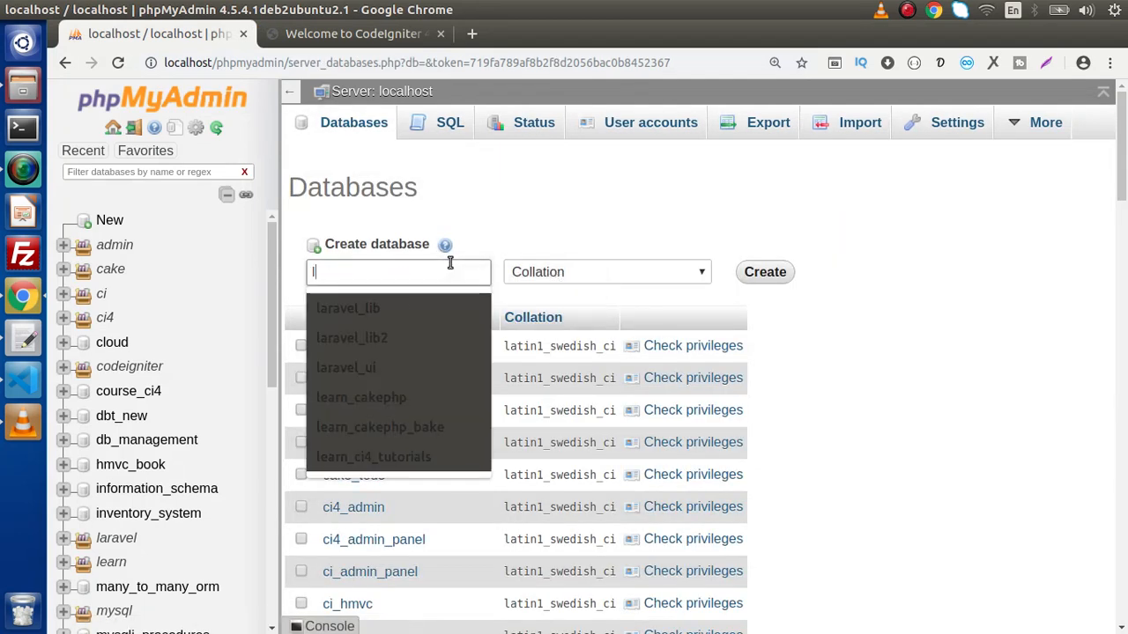
type("earn_ci")
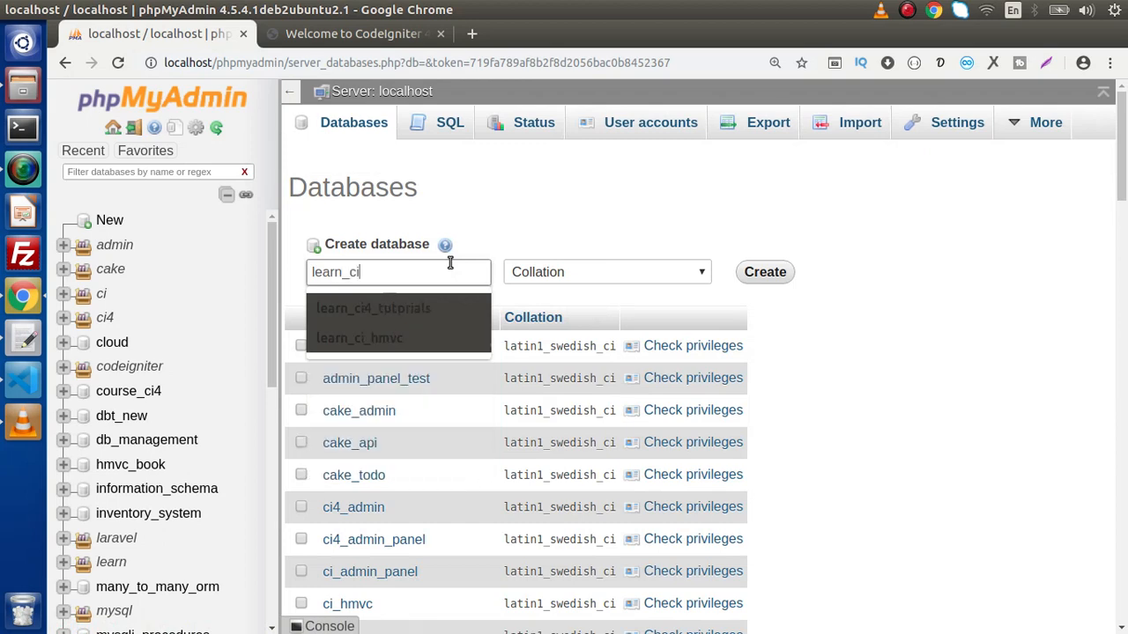
left_click(373, 308)
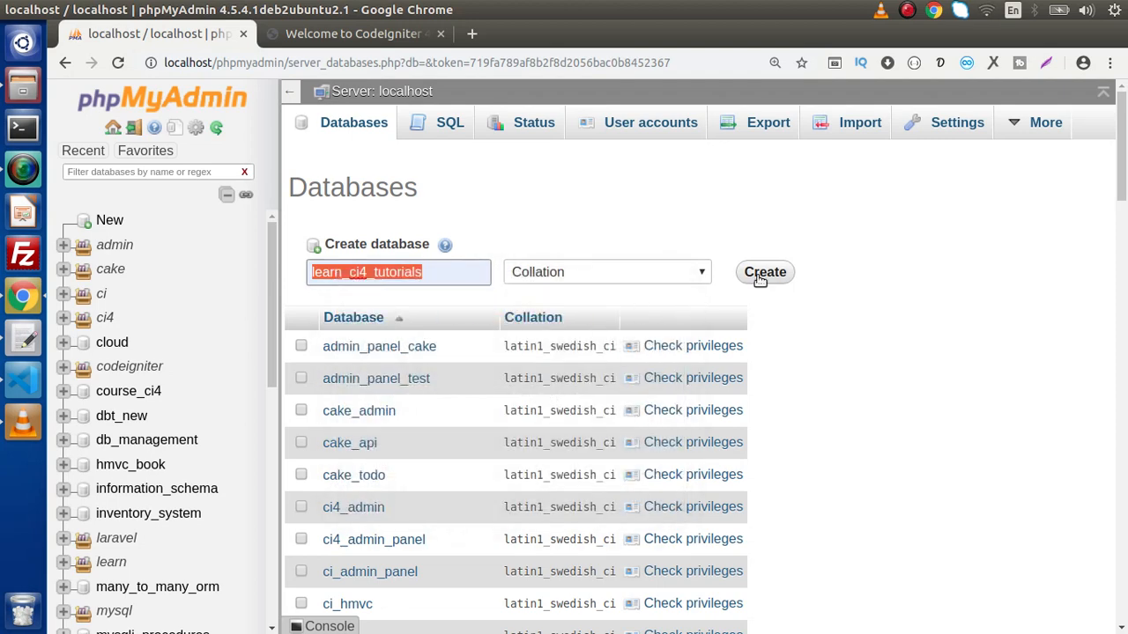
left_click(764, 271)
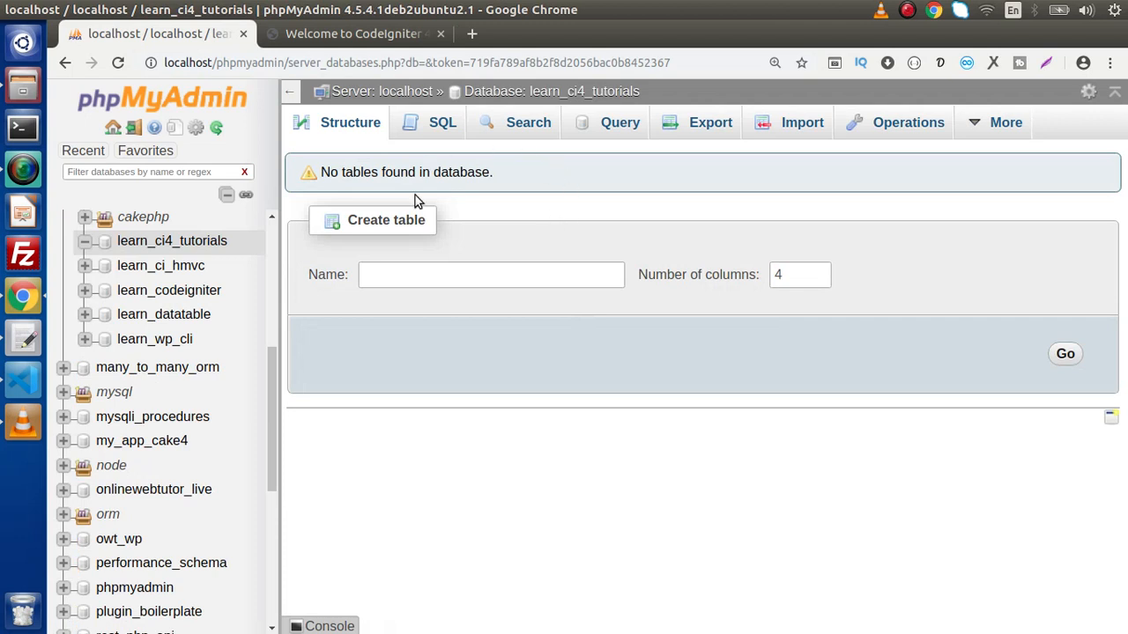
mouse_move(502, 344)
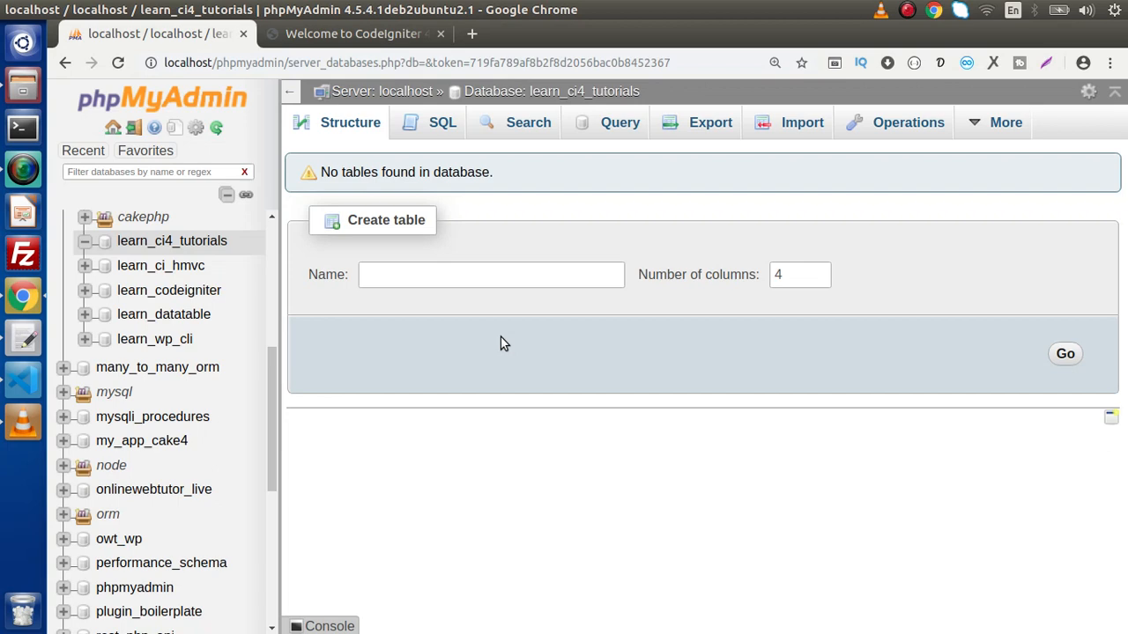
mouse_move(575, 105)
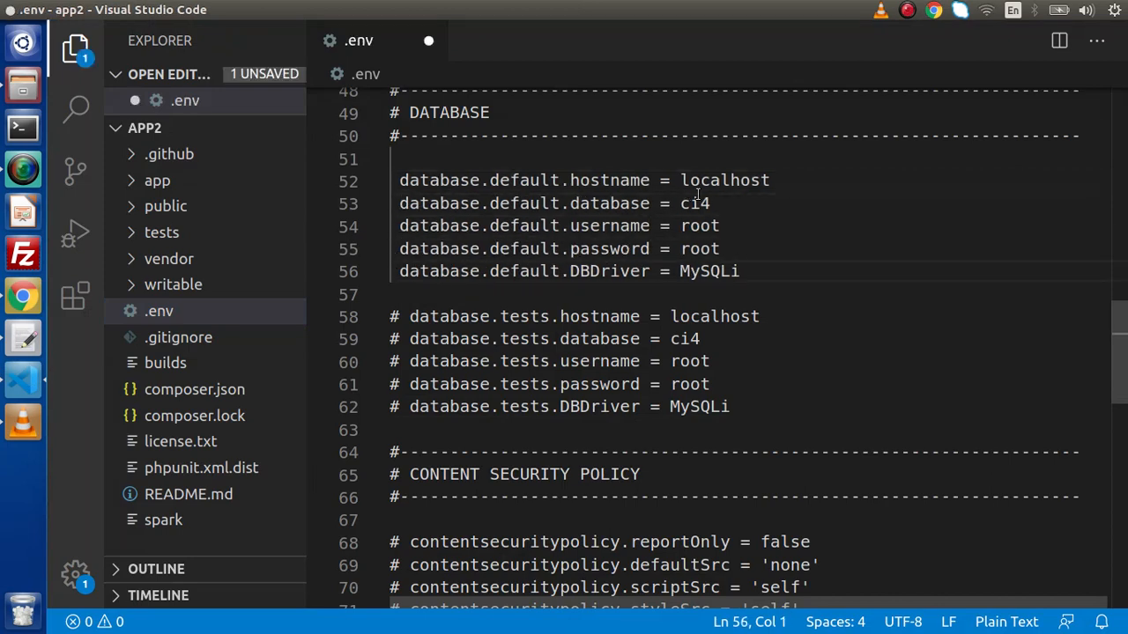
- Replace the ci4 database name in .env with learn_ci4_tutorials
double_click(723, 180)
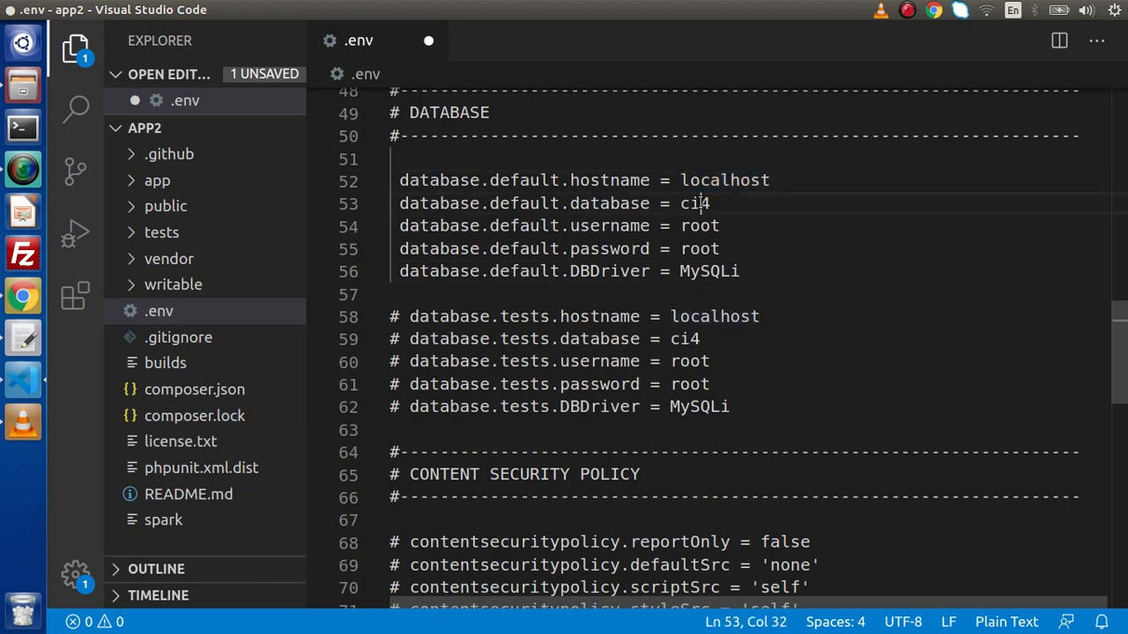
type("learn_ci4_tutorials")
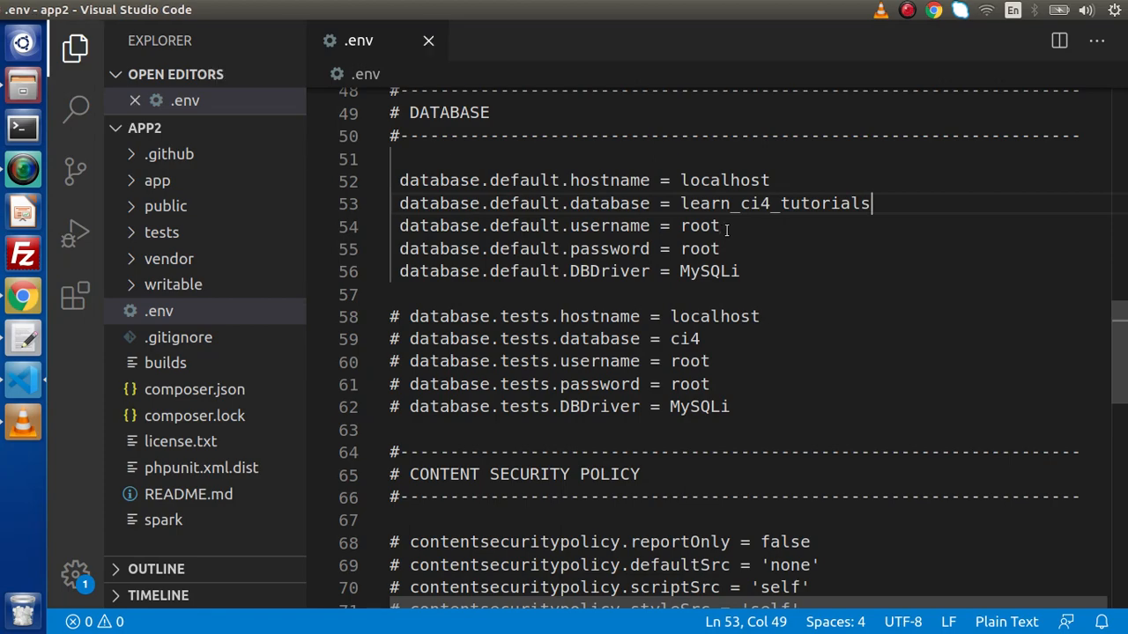
scroll("up", 3)
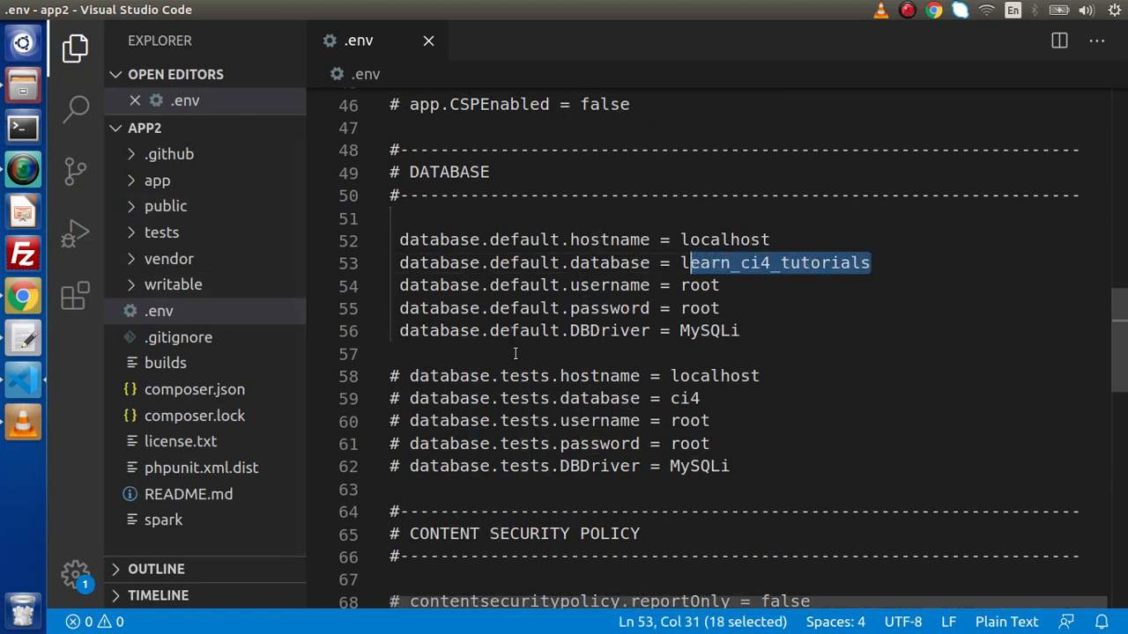
mouse_move(594, 275)
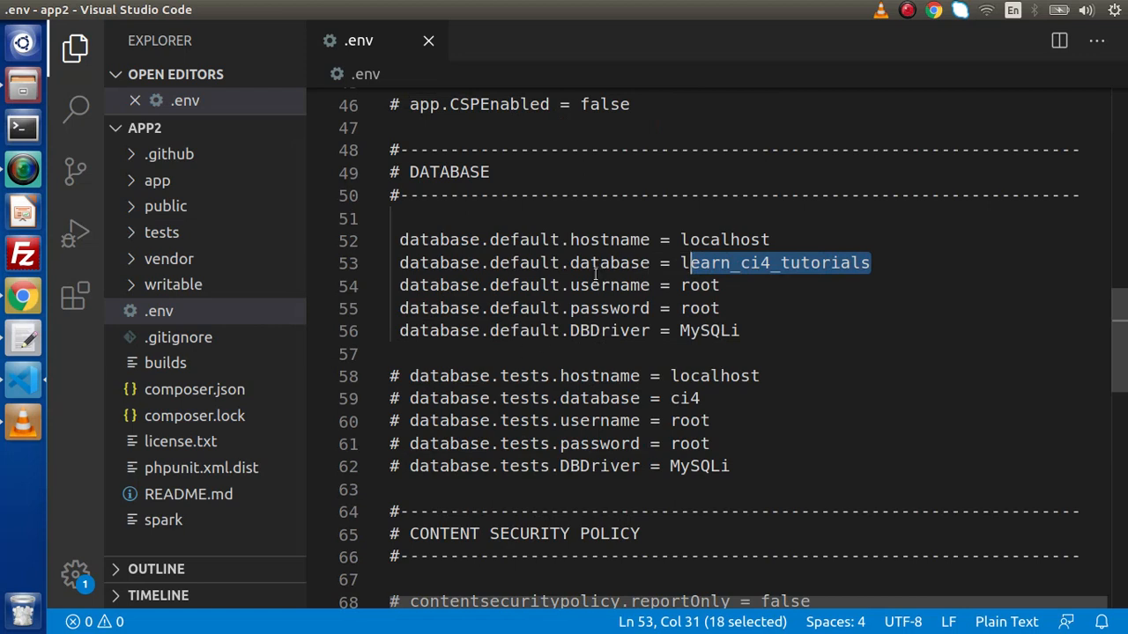
mouse_move(705, 308)
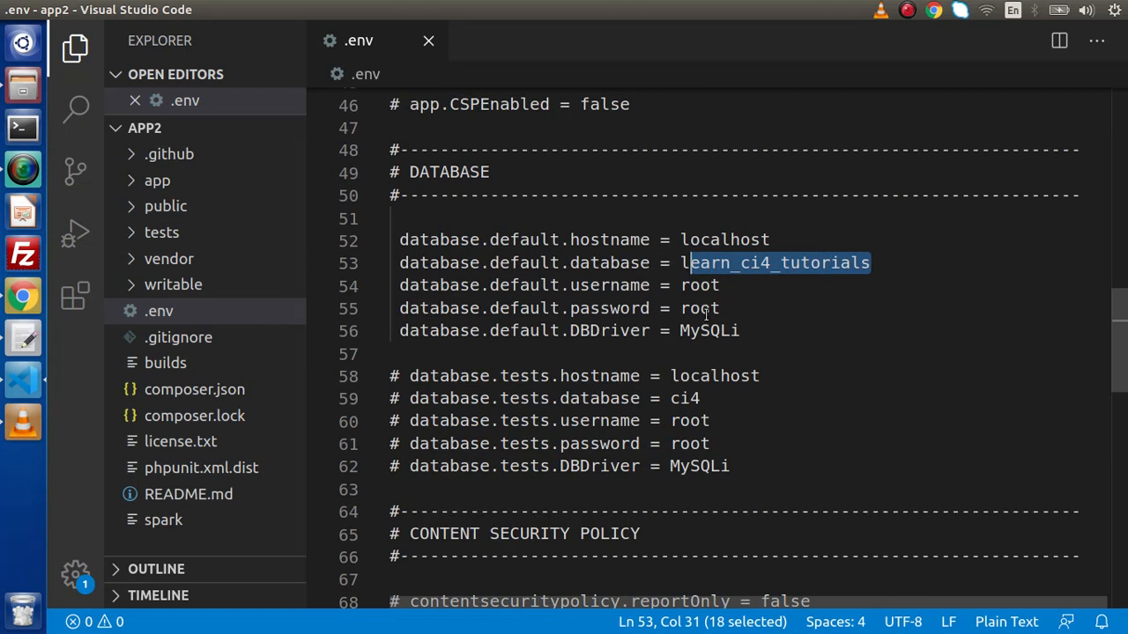
mouse_move(361, 264)
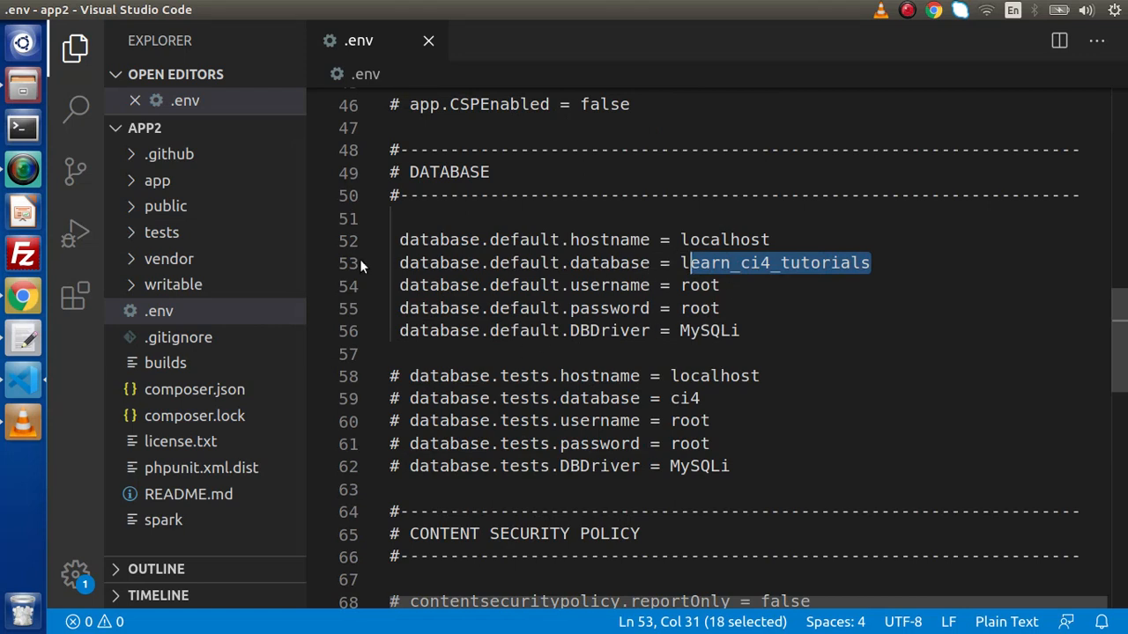
- Add a public __construct() method at the top of the SiteController class
left_click(157, 179)
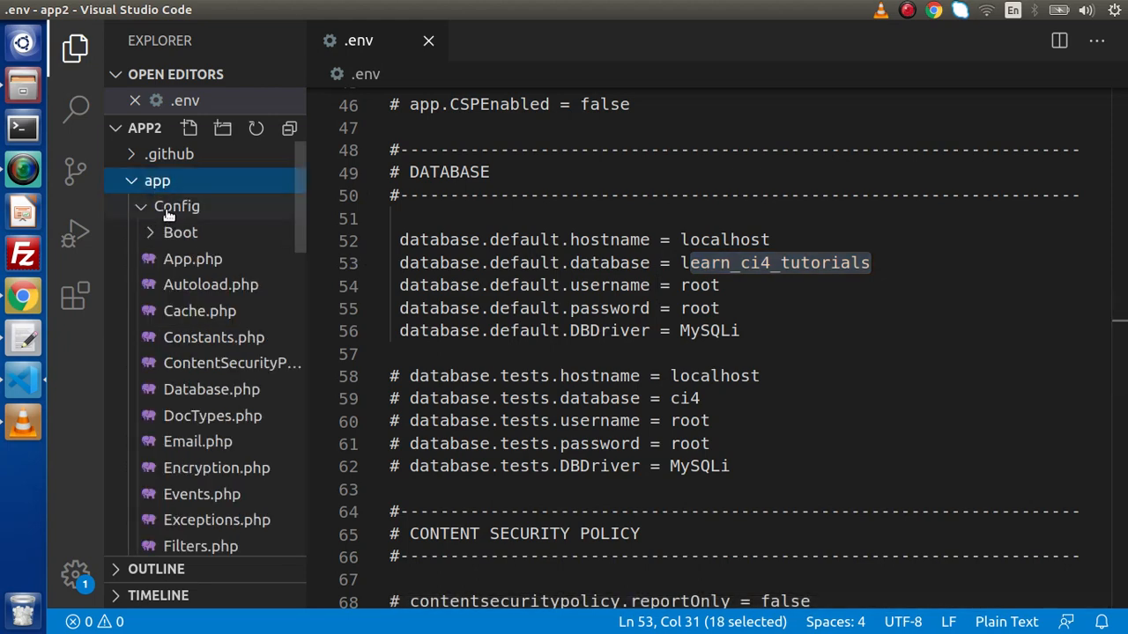
left_click(176, 206)
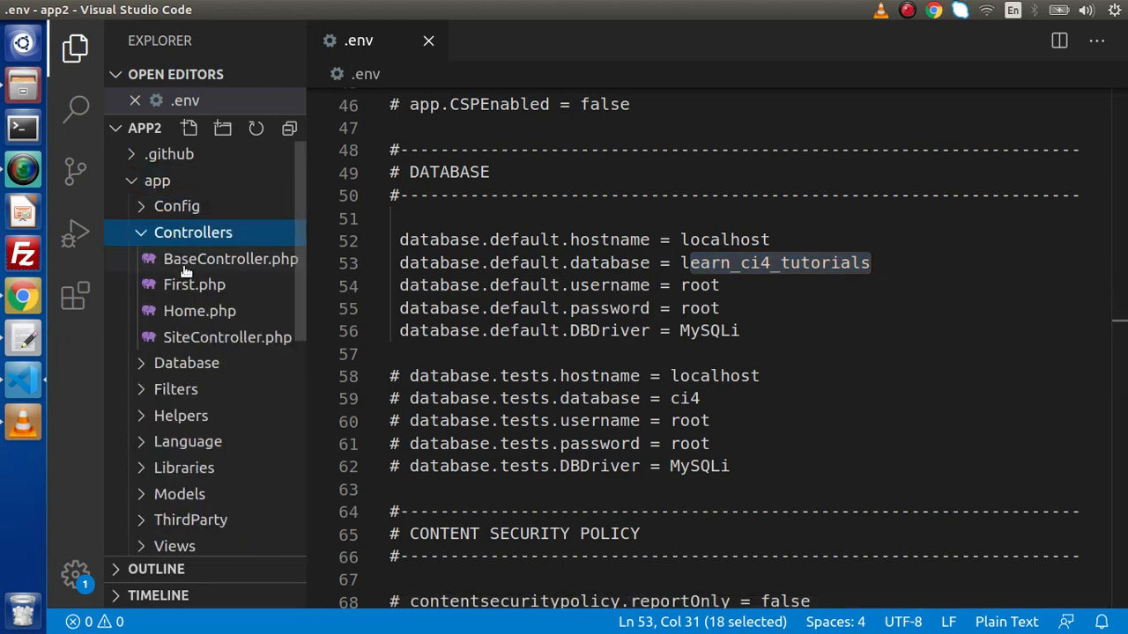
left_click(227, 338)
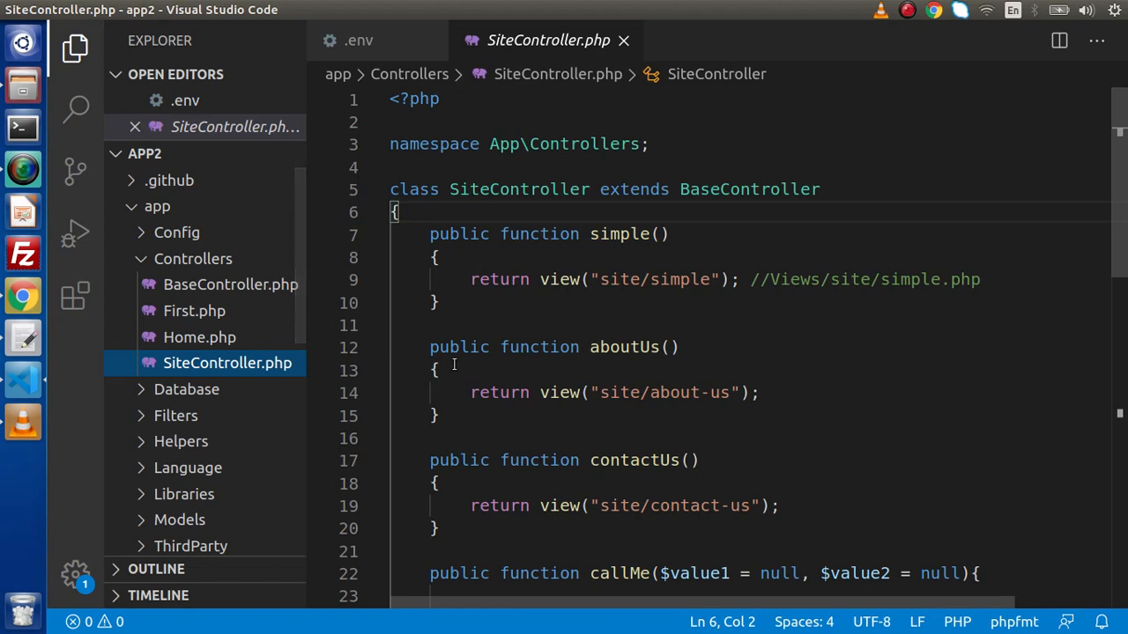
key("Enter")
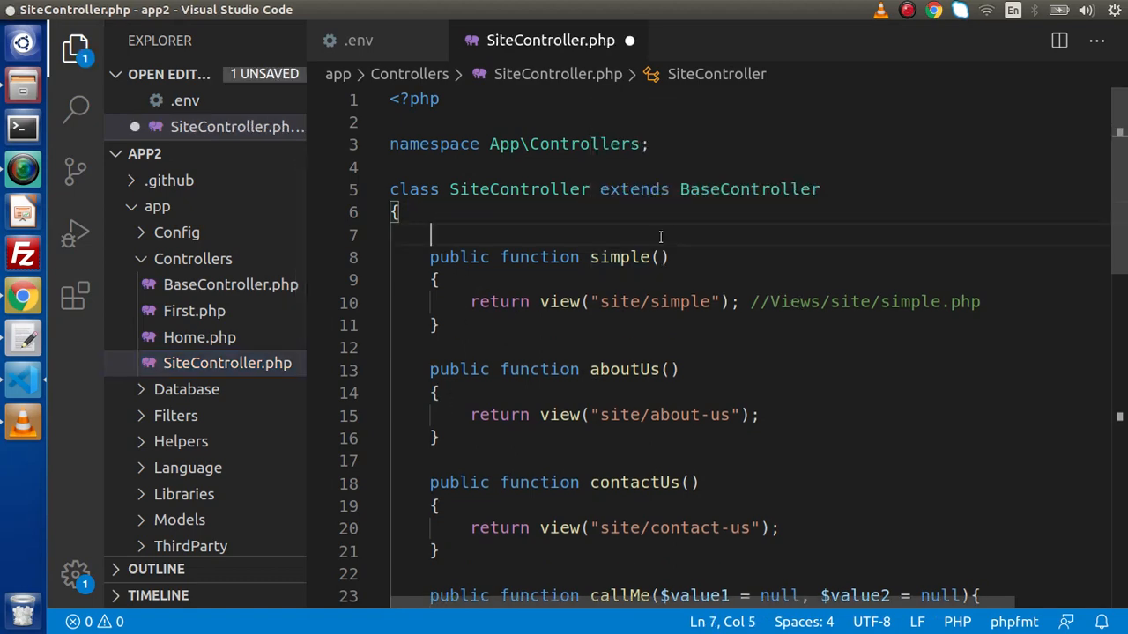
type("public fun")
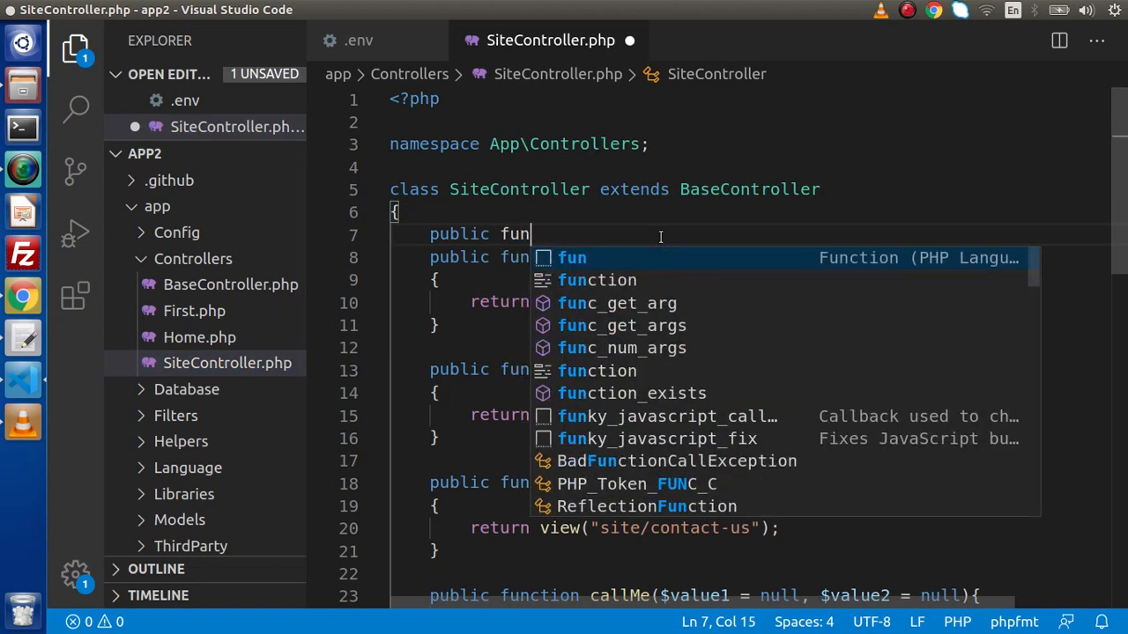
key("Tab")
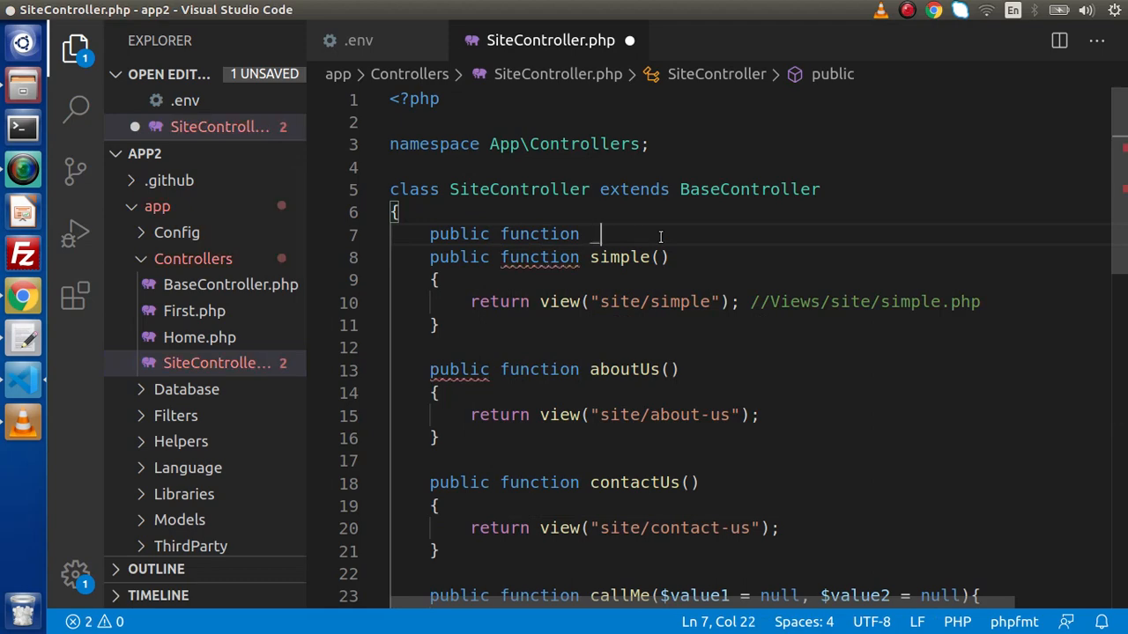
type("__cons")
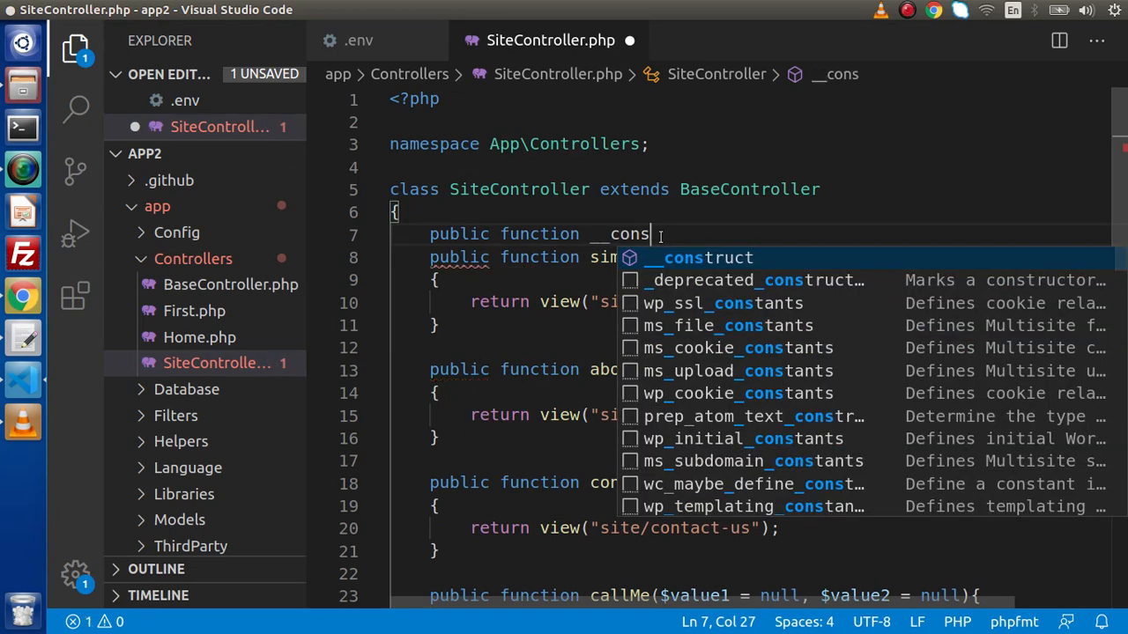
key("Enter")
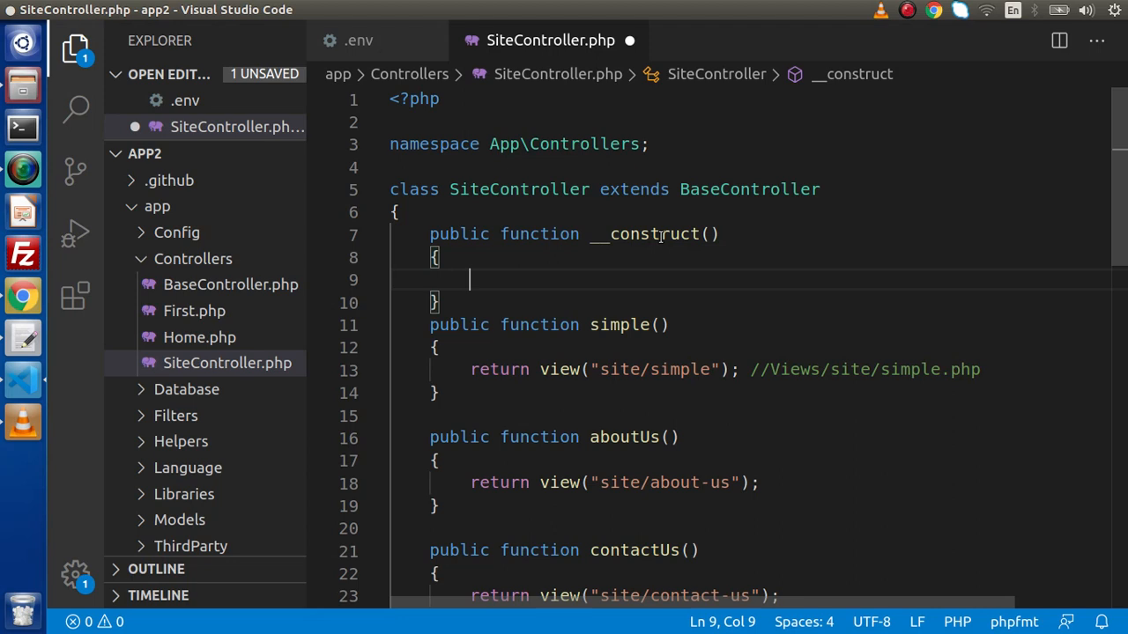
- Inside the constructor, assign $this->db = \Config\Database::connect(); then view the .env tab
type("$this->")
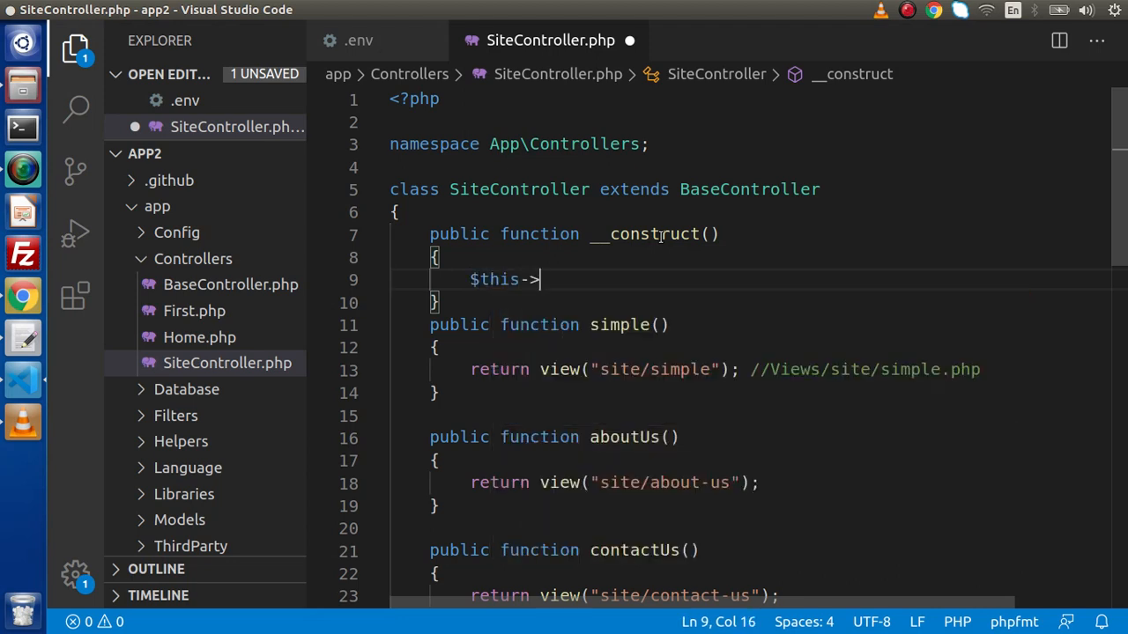
type("db =")
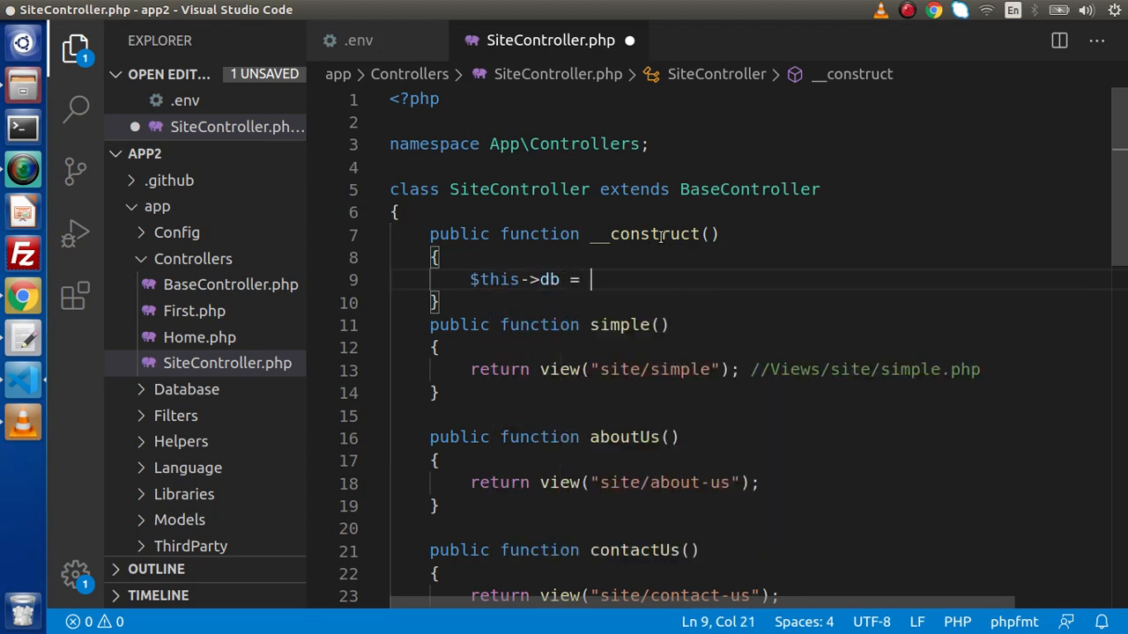
type("\\Config")
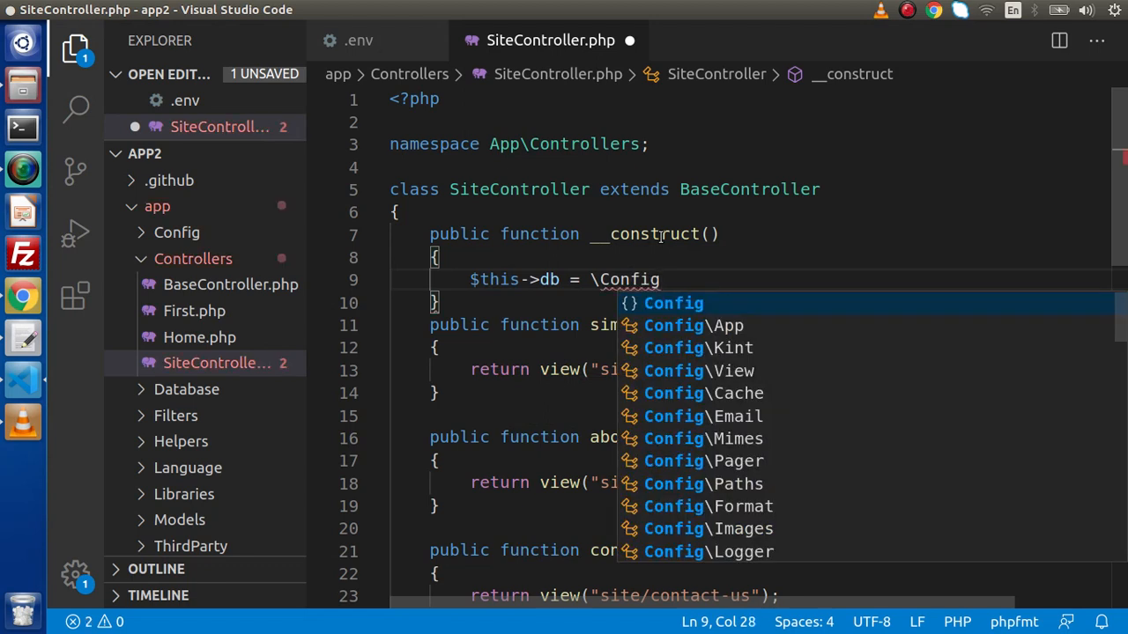
type("\\")
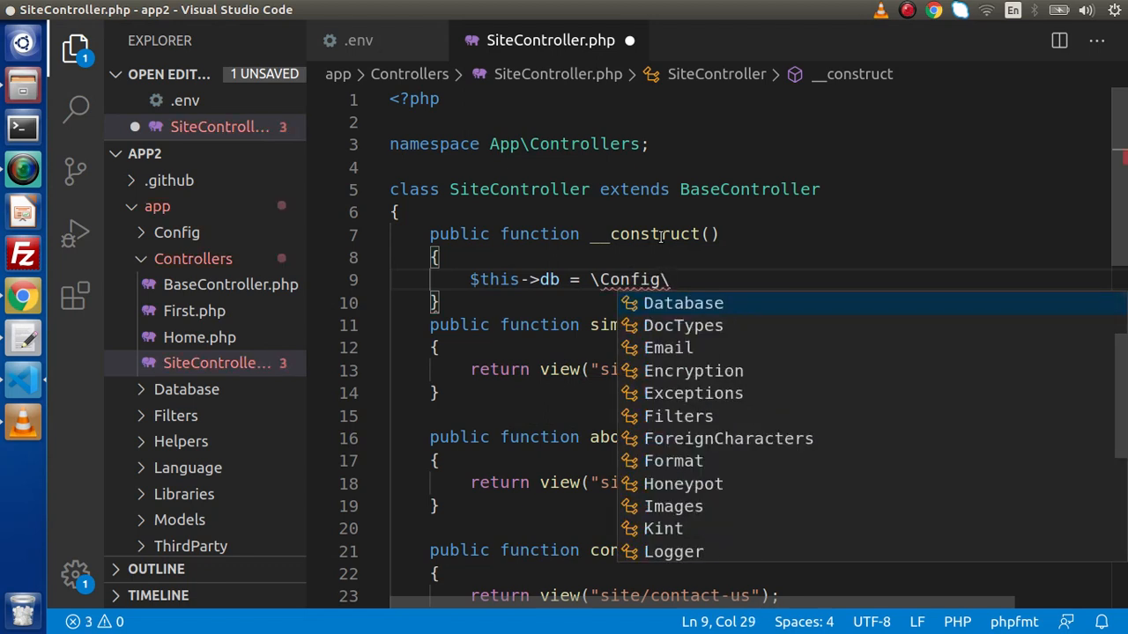
left_click(683, 303)
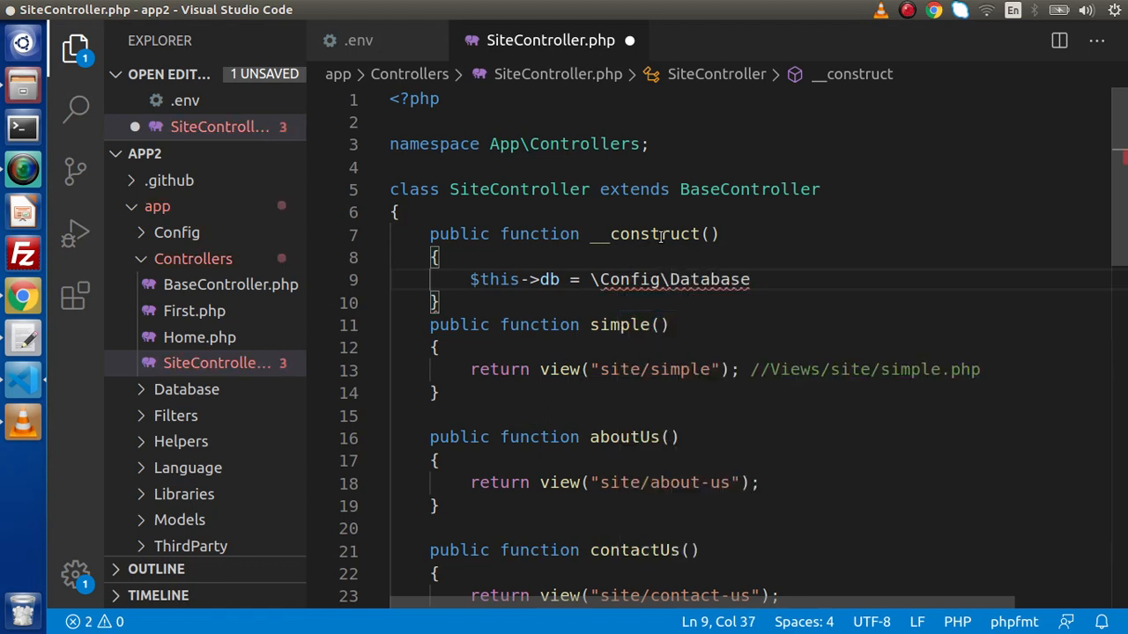
type("::connect()")
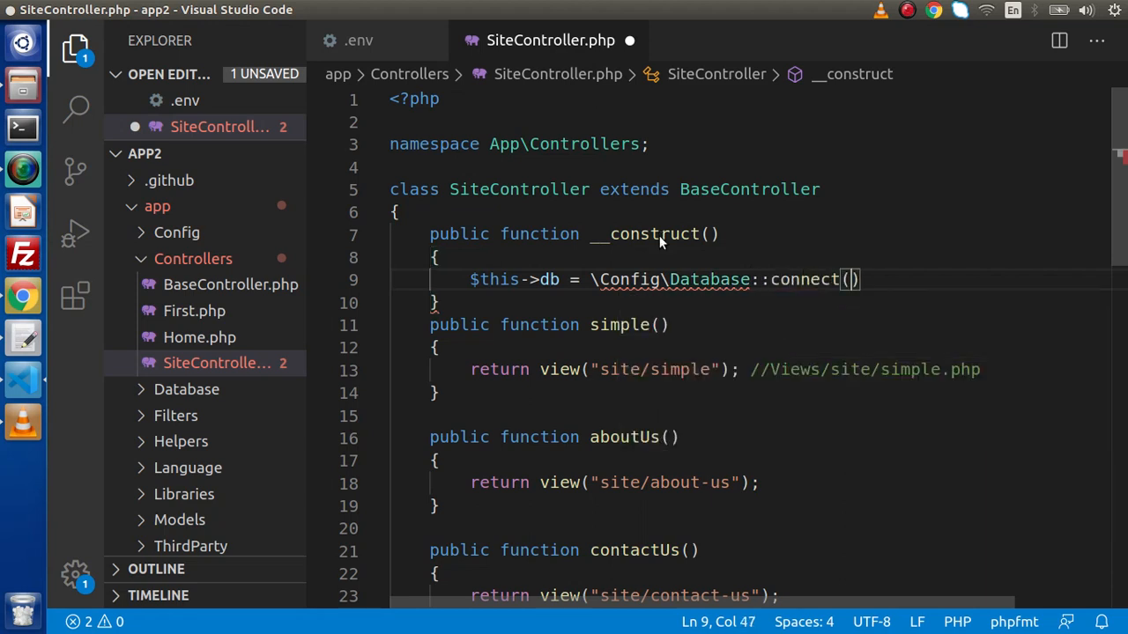
type(";")
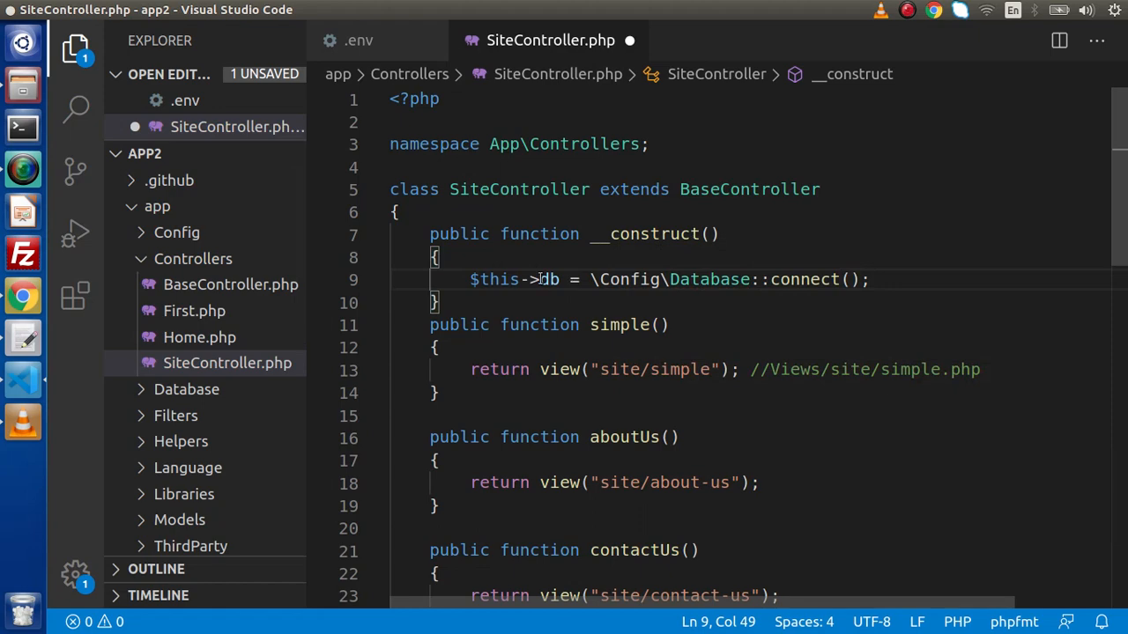
left_click(357, 40)
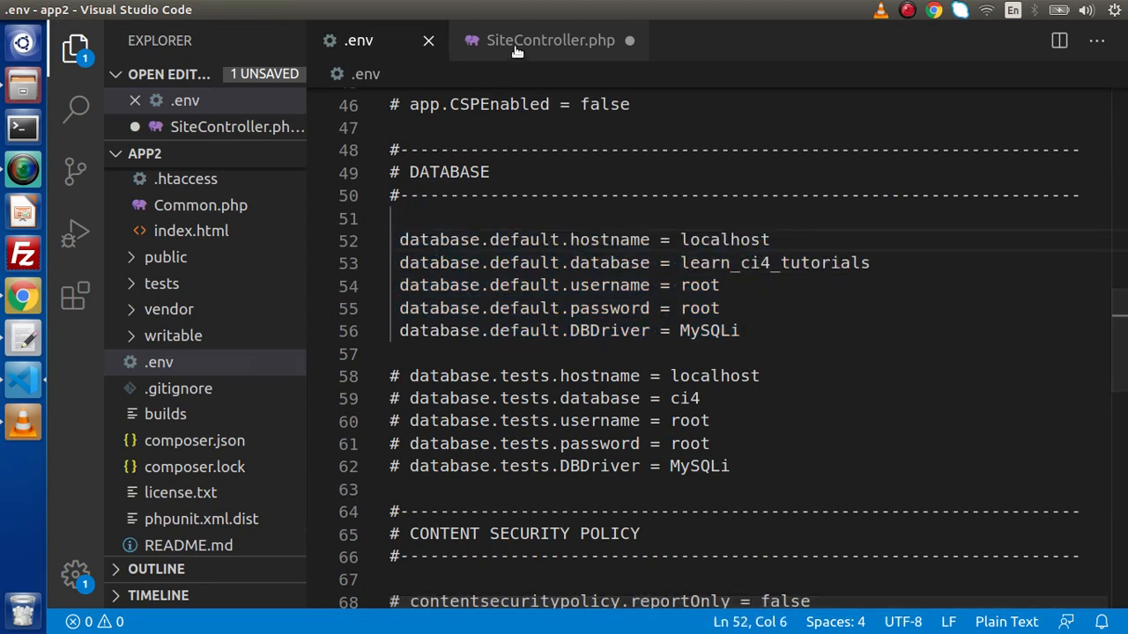
- Switch back to the SiteController.php tab to review the constructor
left_click(550, 40)
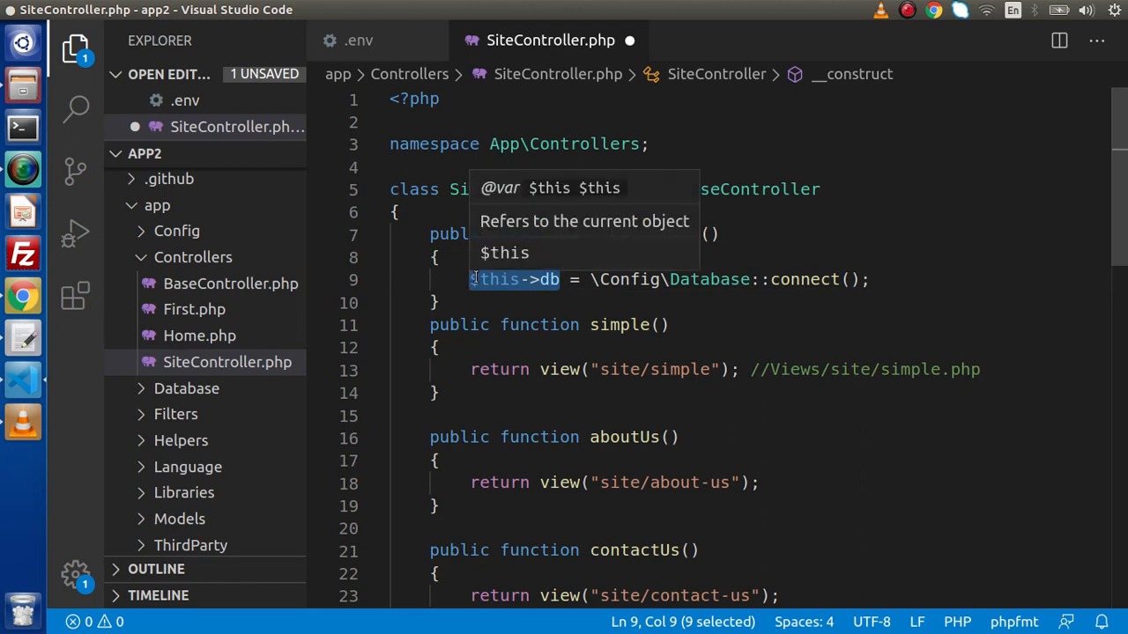
mouse_move(571, 279)
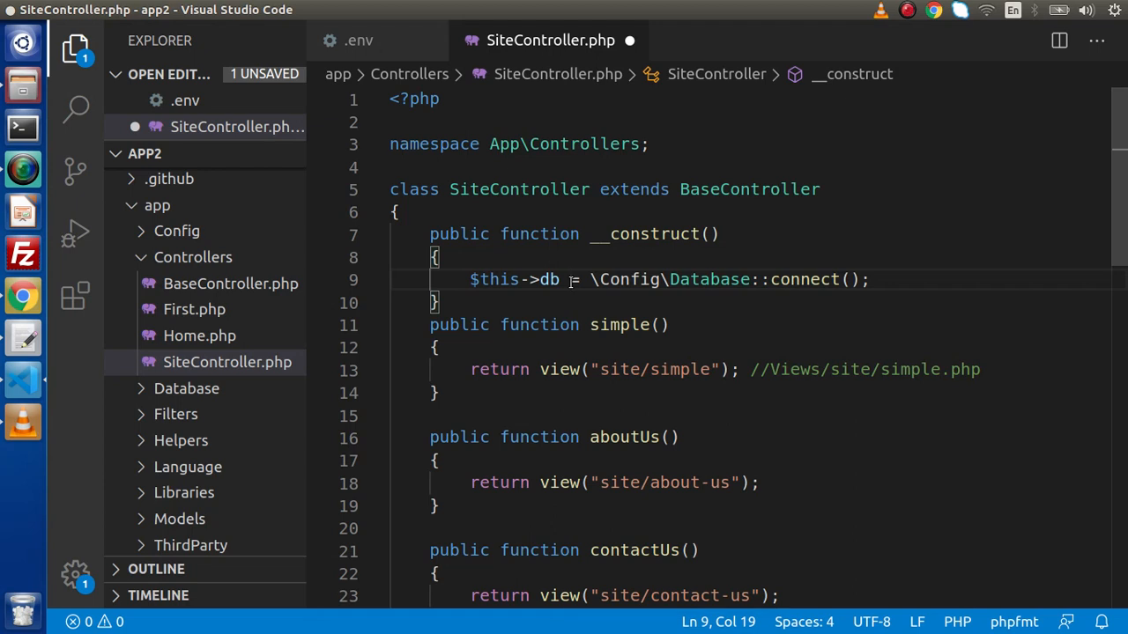
mouse_move(373, 292)
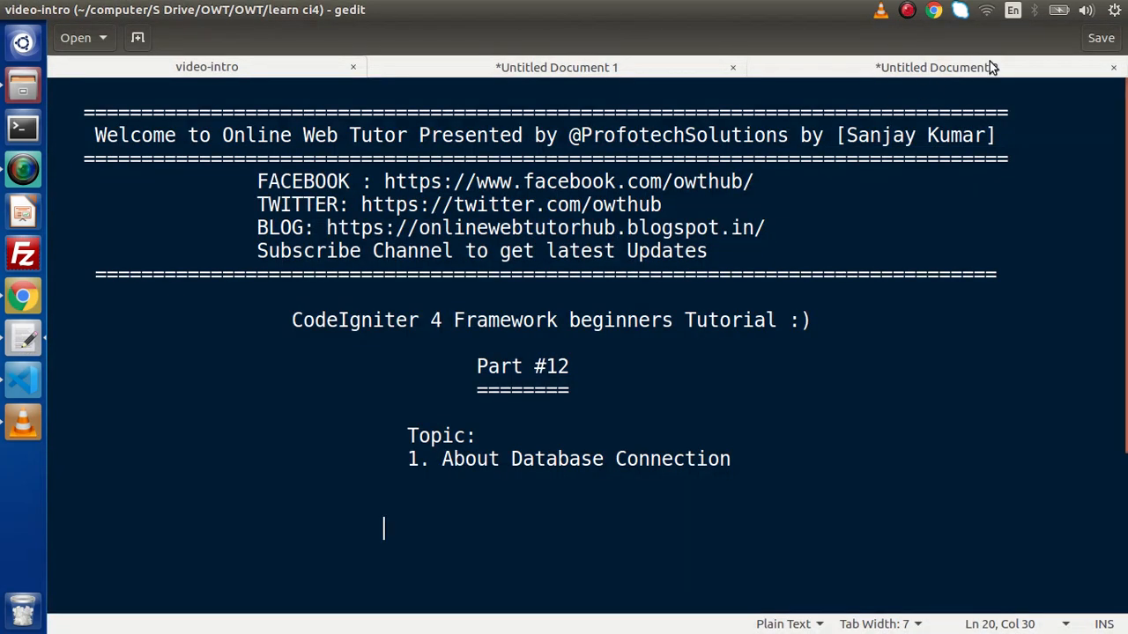
- Switch to the gedit note listing Raw Queries, Query Builder class and Models Based, and highlight a line
left_click(934, 67)
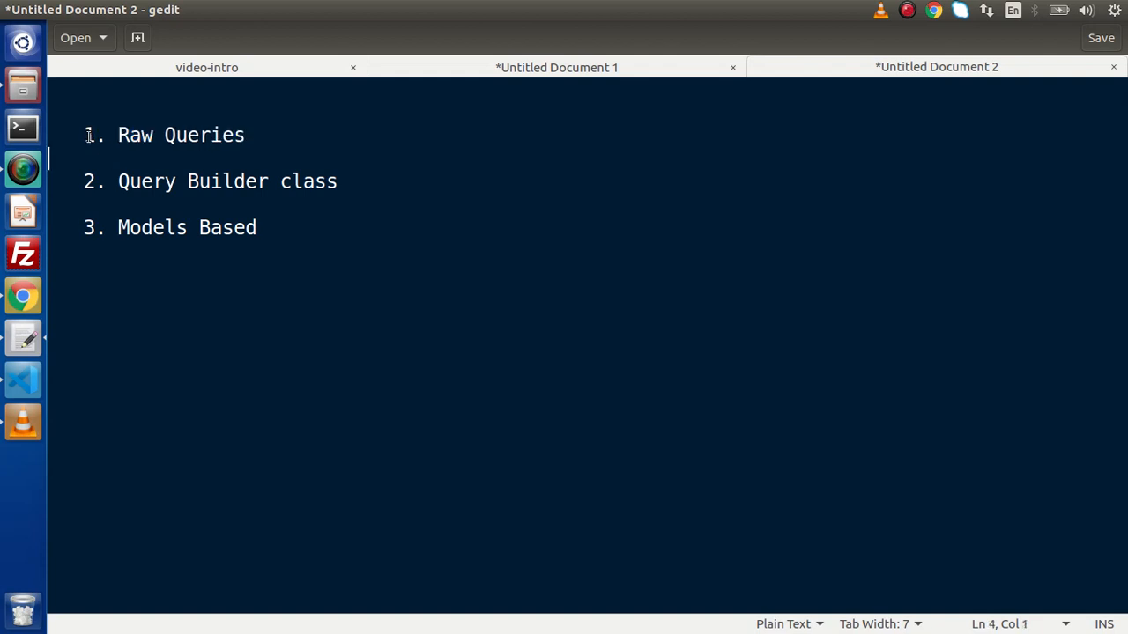
left_click(260, 136)
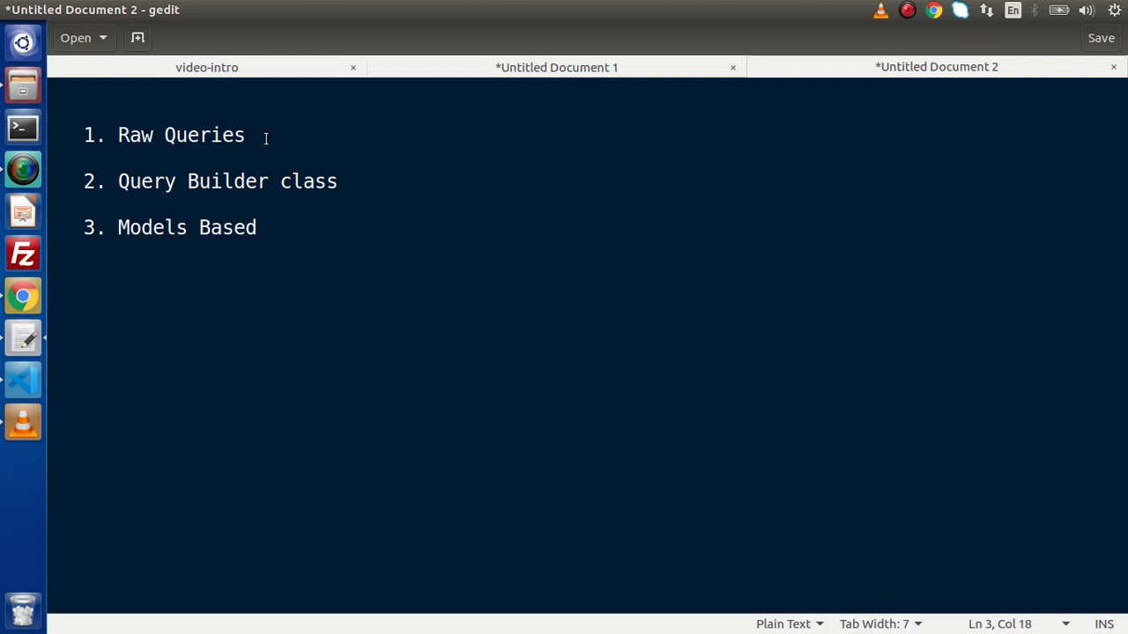
left_click_drag(118, 182, 269, 181)
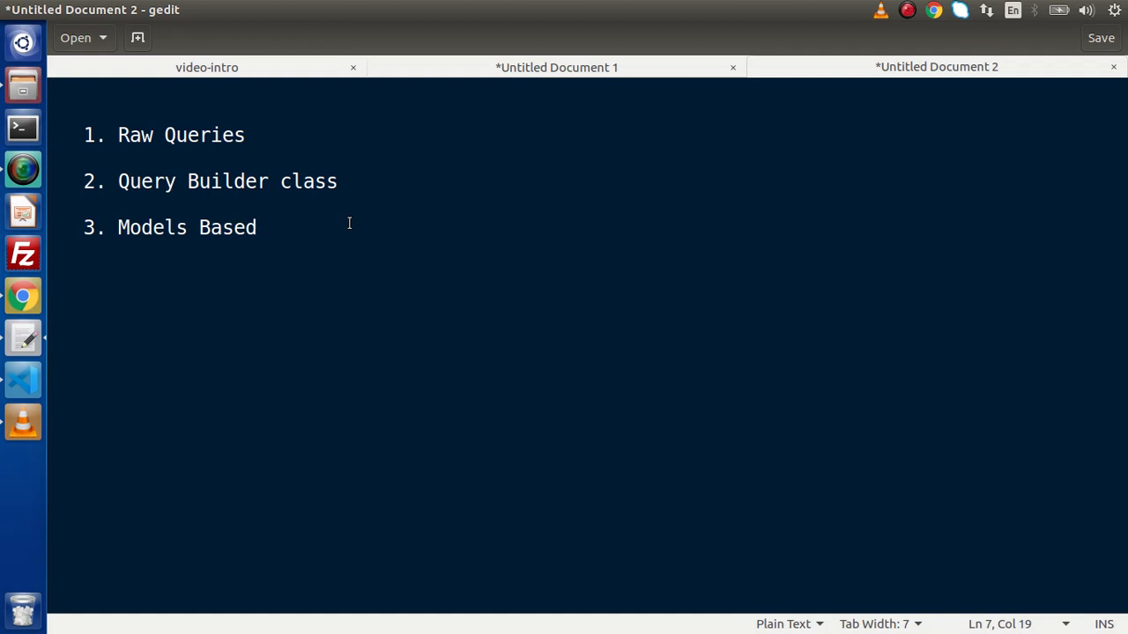
mouse_move(378, 219)
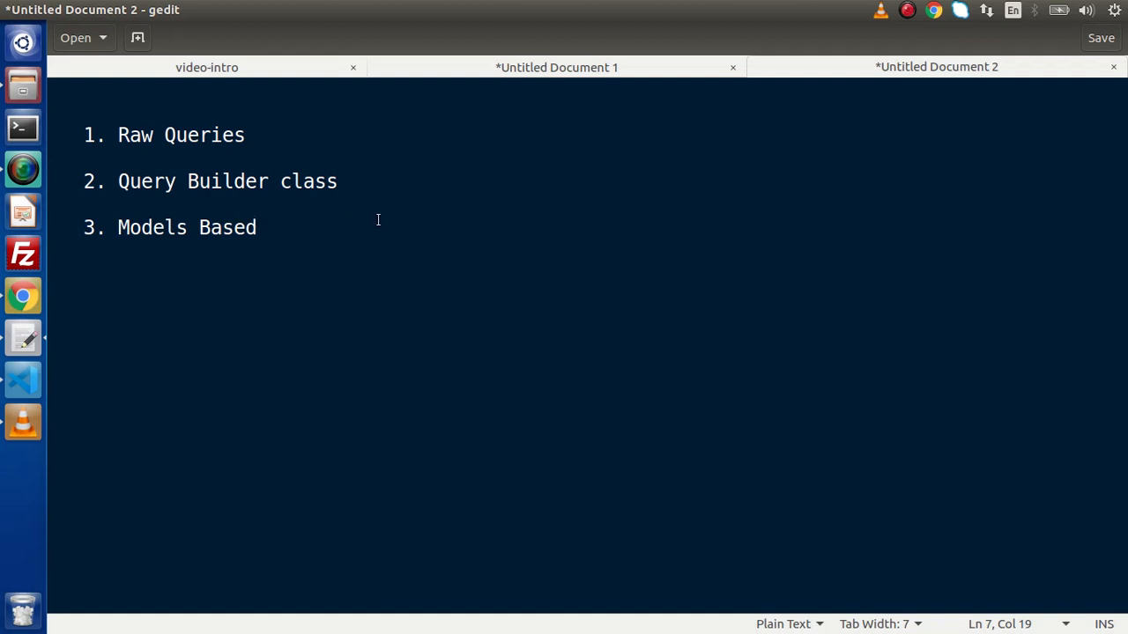